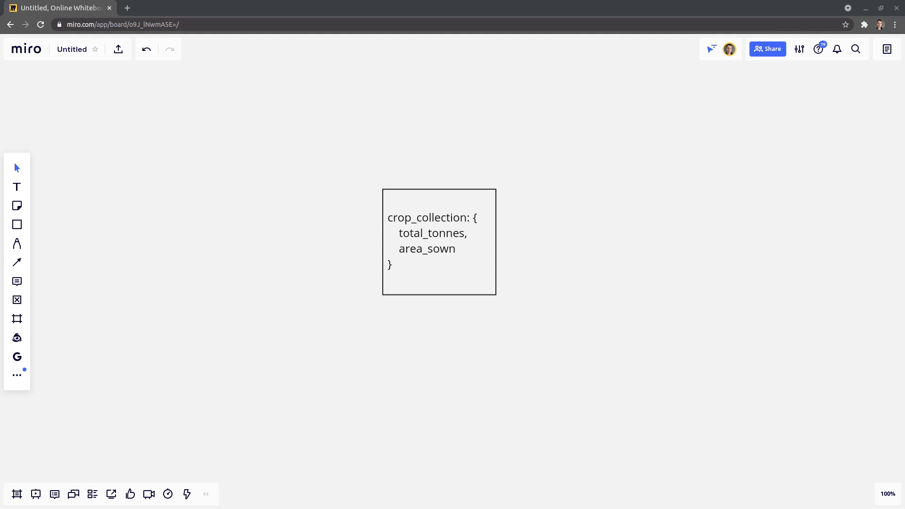
pyautogui.moveTo(105, 421)
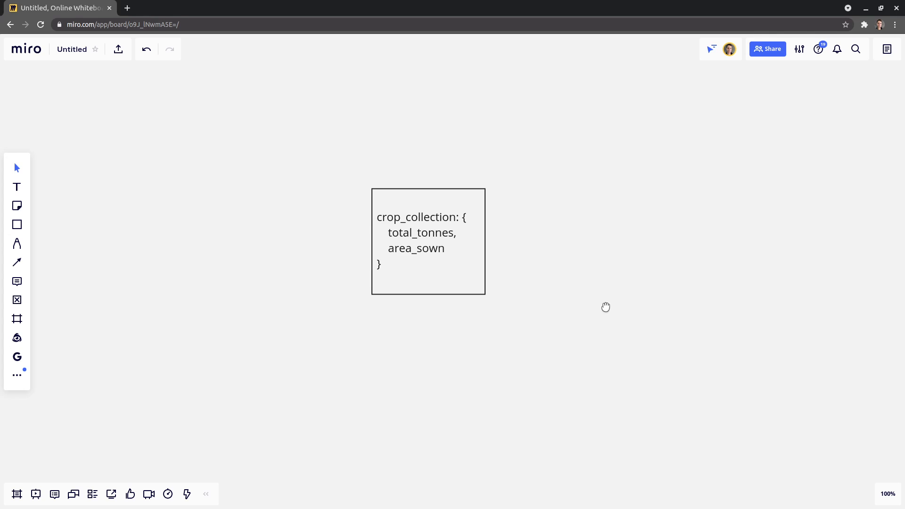
pyautogui.moveTo(507, 258)
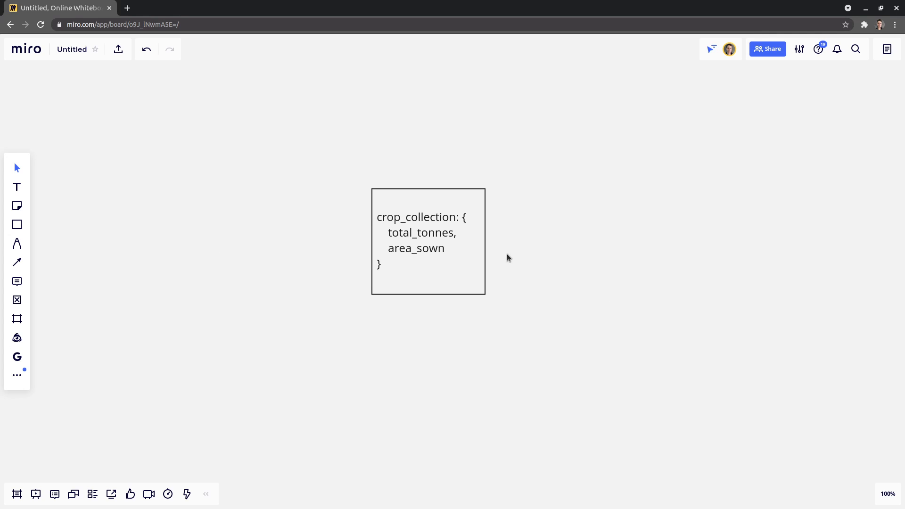
pyautogui.moveTo(560, 280)
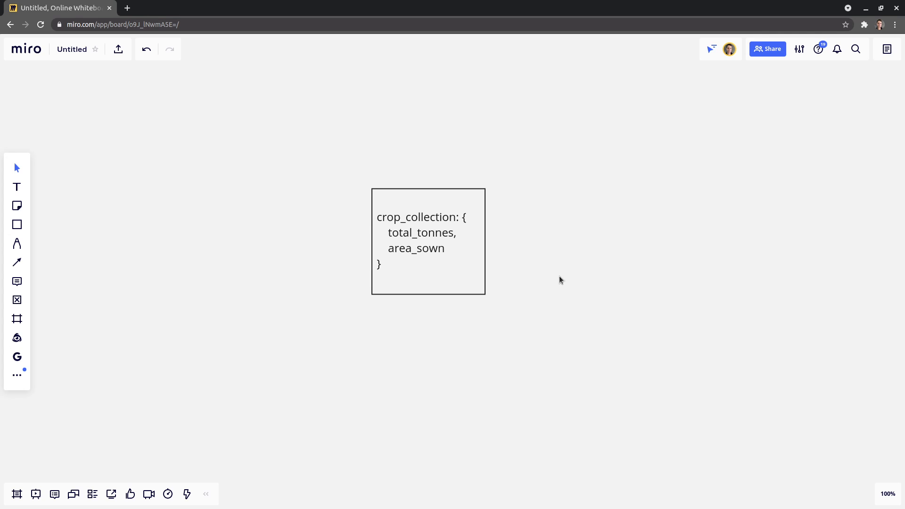
pyautogui.moveTo(432, 243)
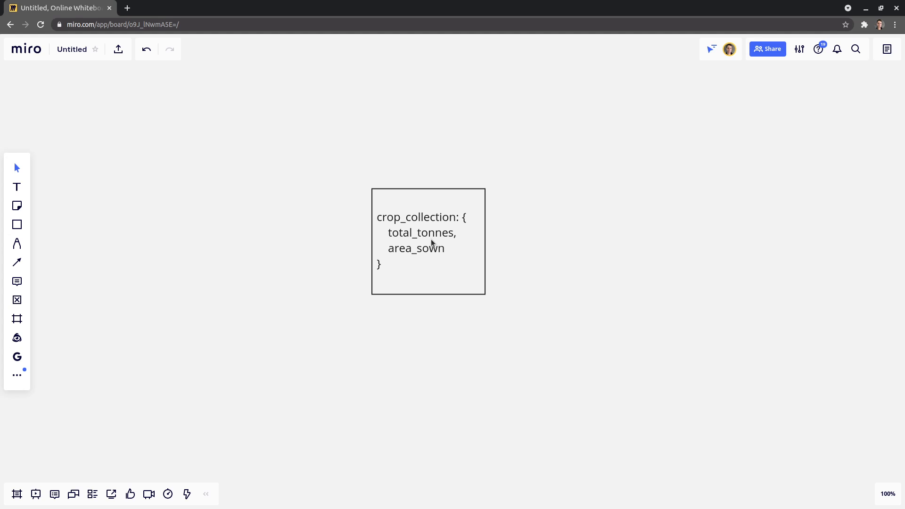
# Step: Extend the crop_collection field list with total_grain and hay_cut after area_sown
pyautogui.click(428, 241)
pyautogui.write(',')
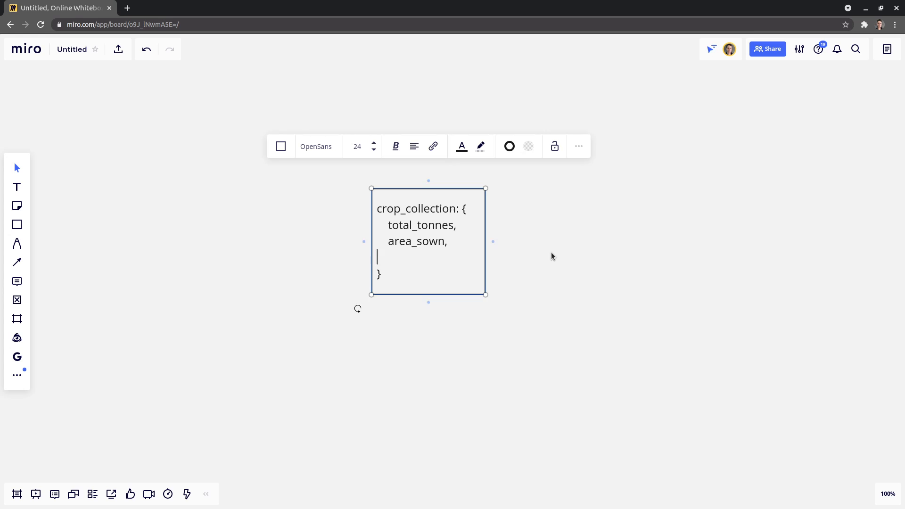
pyautogui.write('grain')
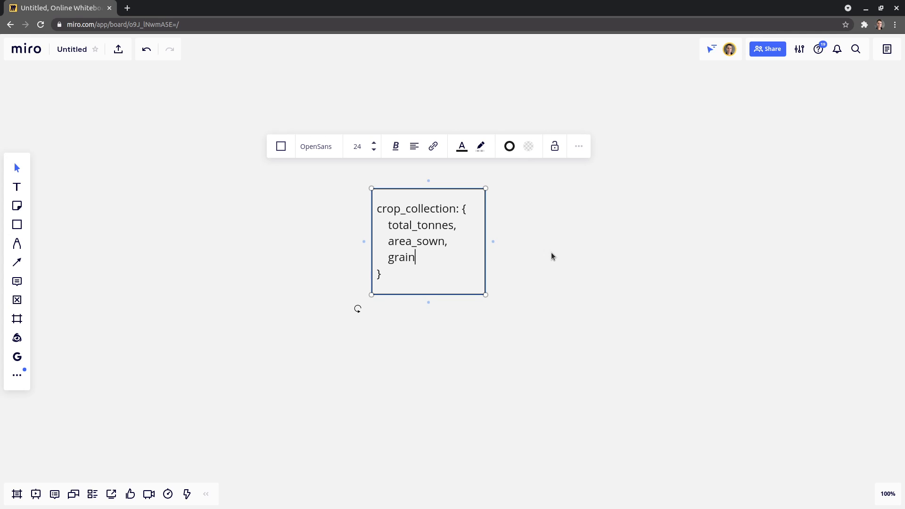
pyautogui.write('total_')
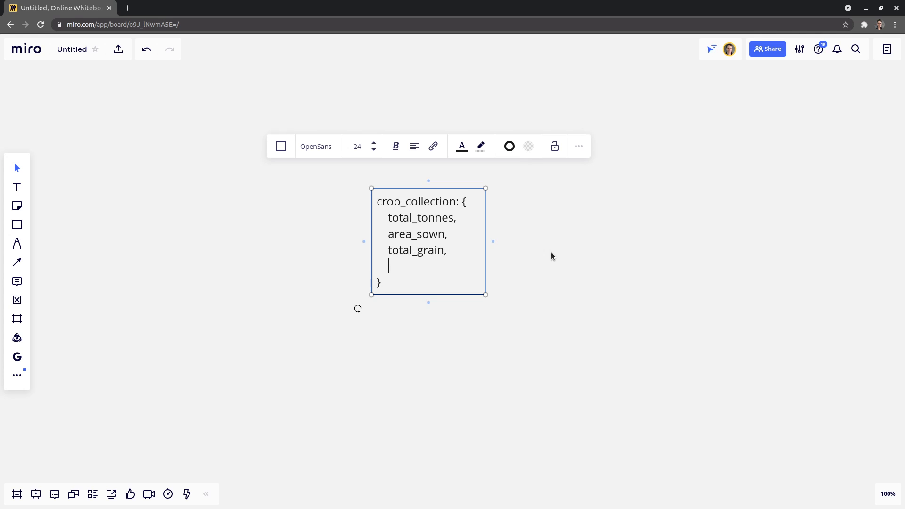
pyautogui.write('hay_')
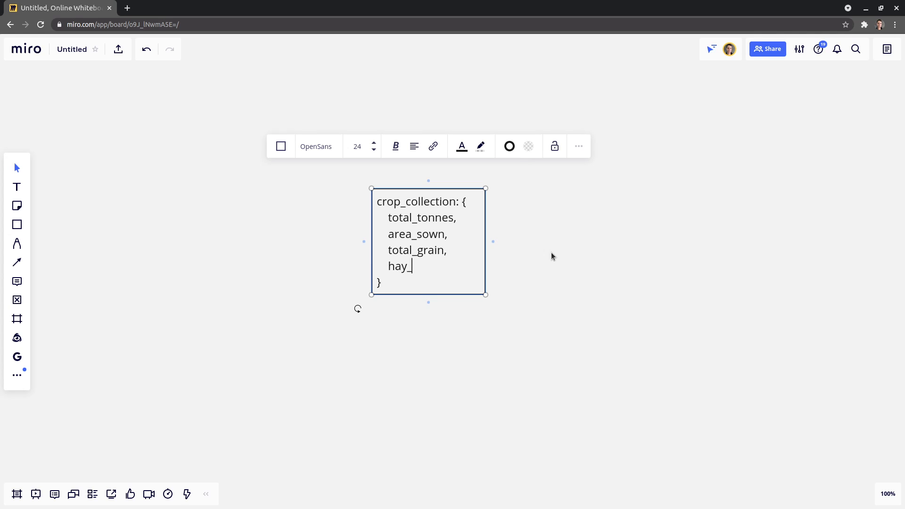
pyautogui.write('cut')
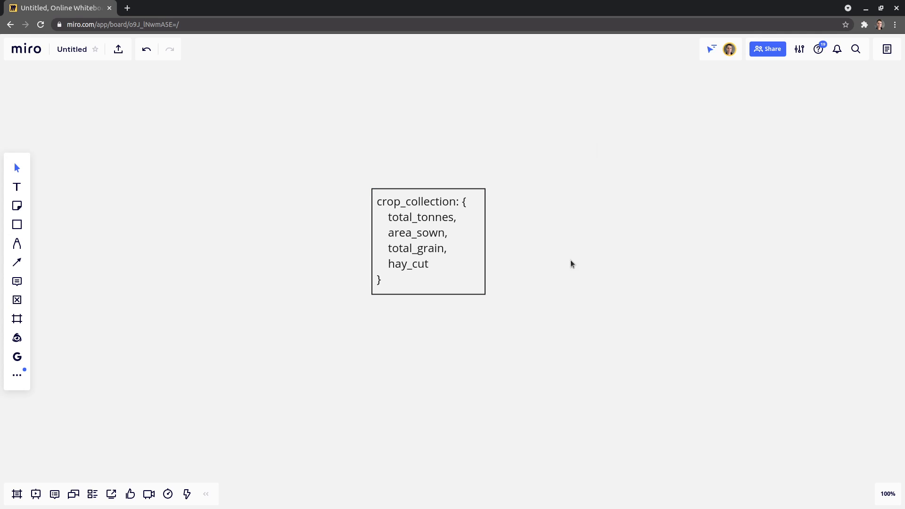
pyautogui.moveTo(440, 220)
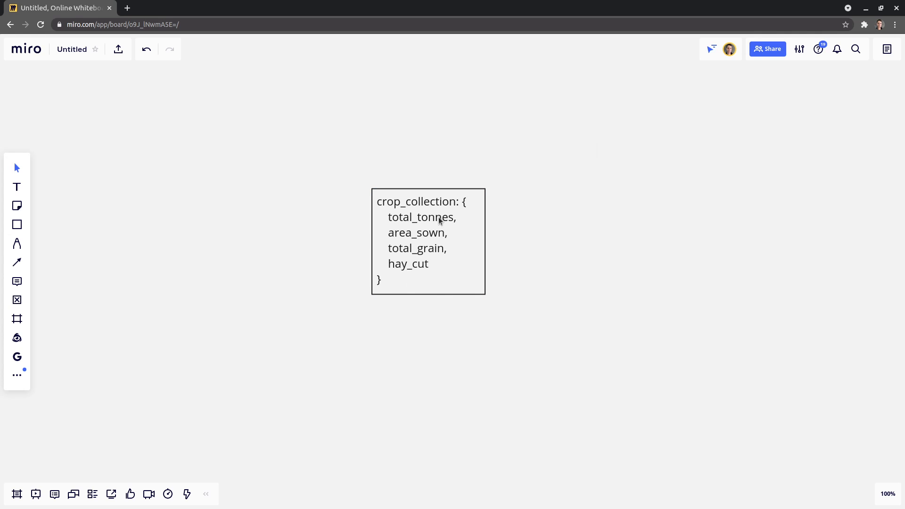
pyautogui.moveTo(546, 248)
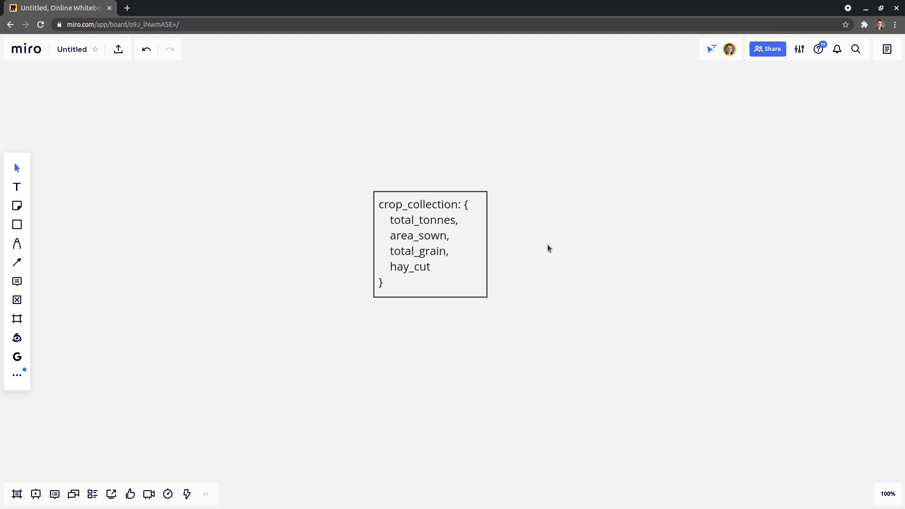
pyautogui.moveTo(363, 284)
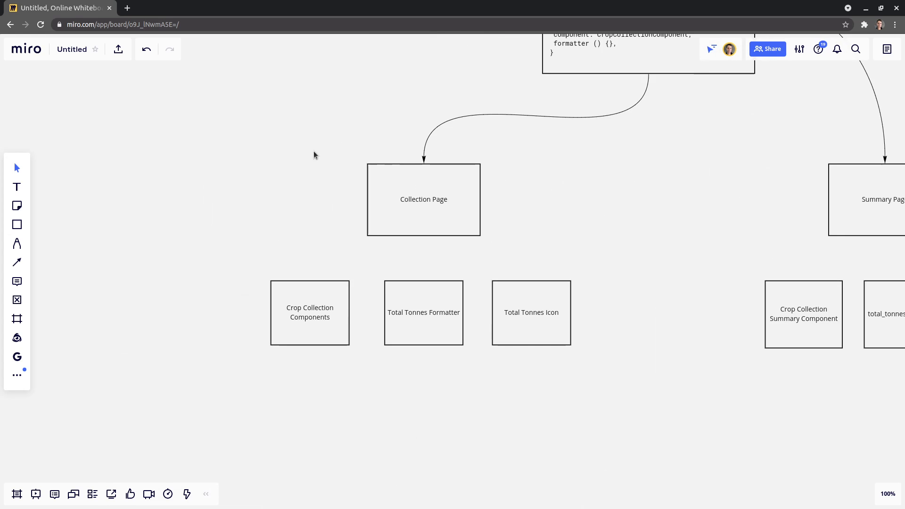
pyautogui.moveTo(428, 204)
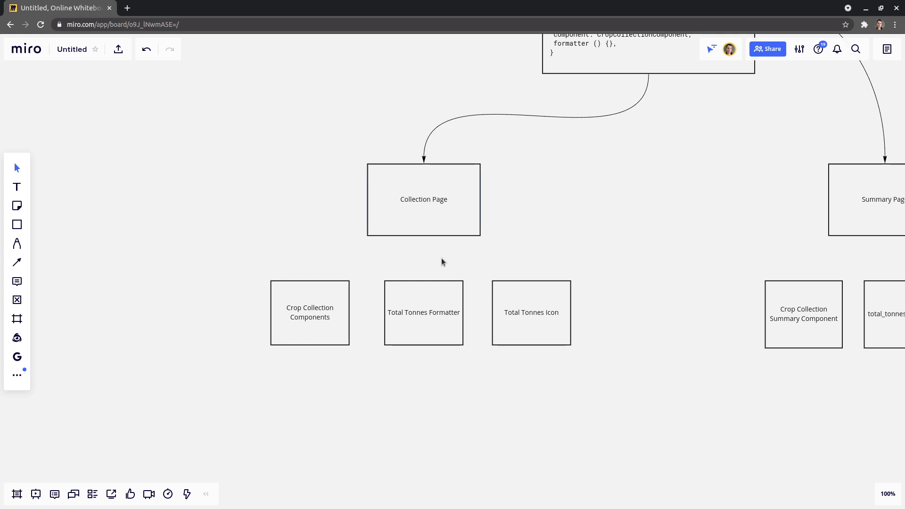
# Step: Duplicate the Total Tonnes Icon box and place the copy to its right under Collection Page
pyautogui.click(310, 311)
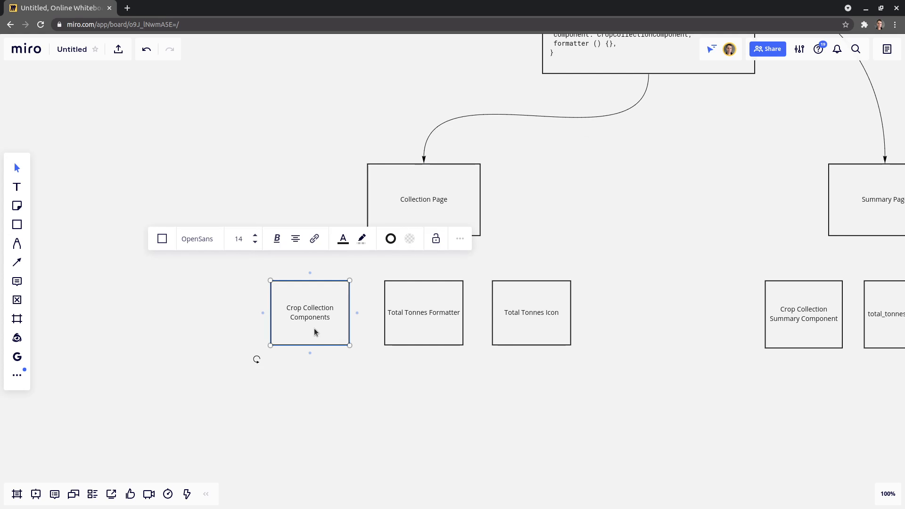
pyautogui.moveTo(337, 384)
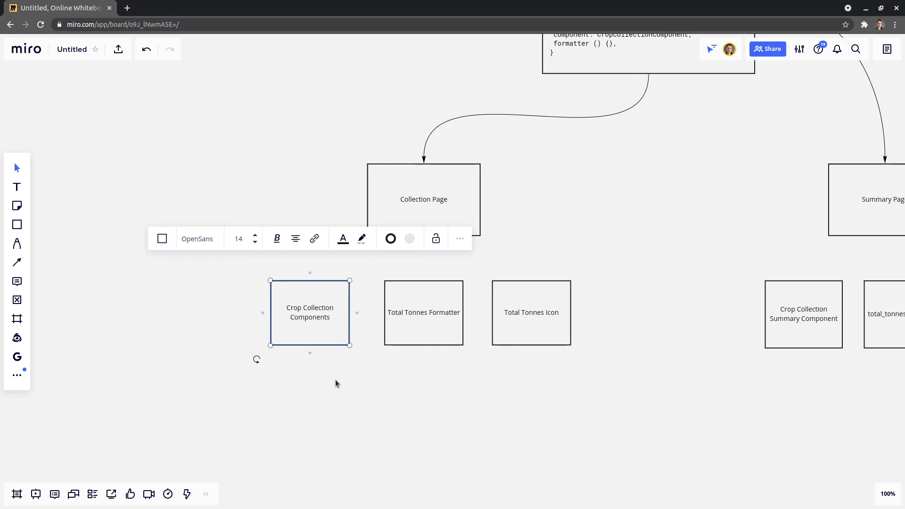
pyautogui.moveTo(371, 388)
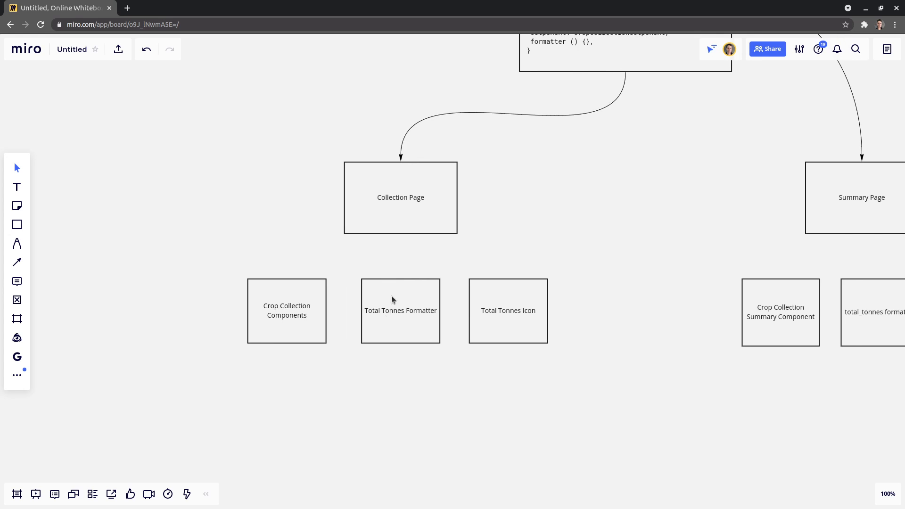
pyautogui.moveTo(427, 328)
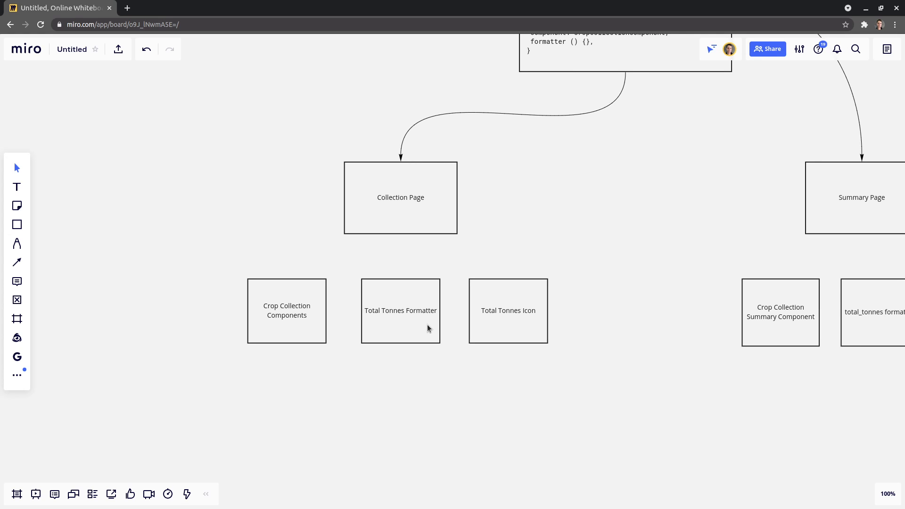
pyautogui.moveTo(402, 208)
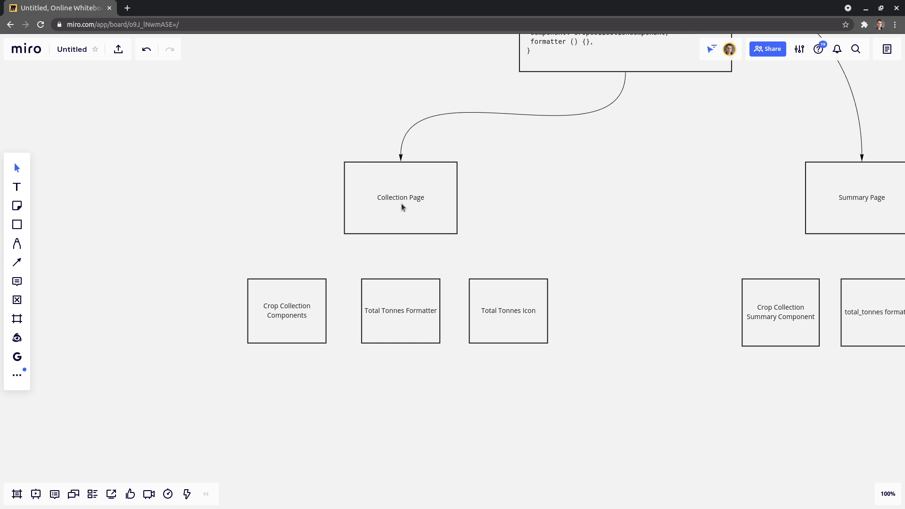
pyautogui.click(508, 310)
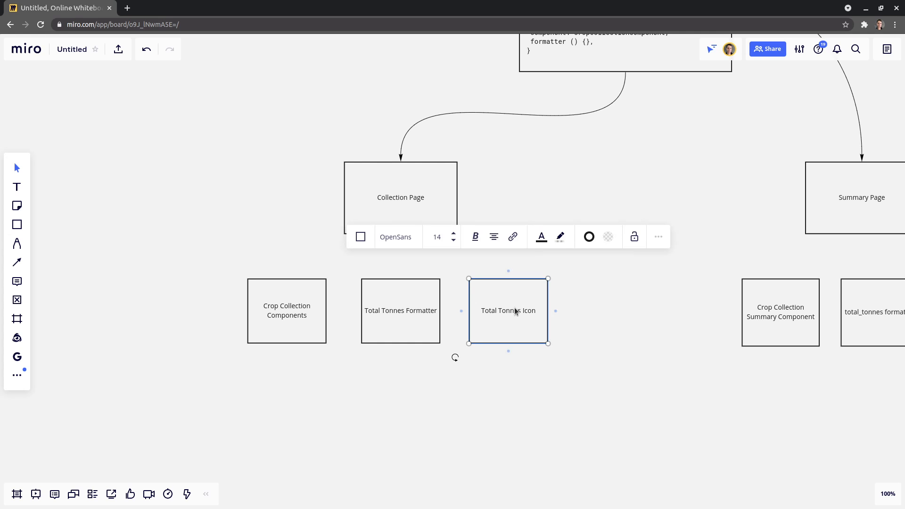
pyautogui.moveTo(629, 349)
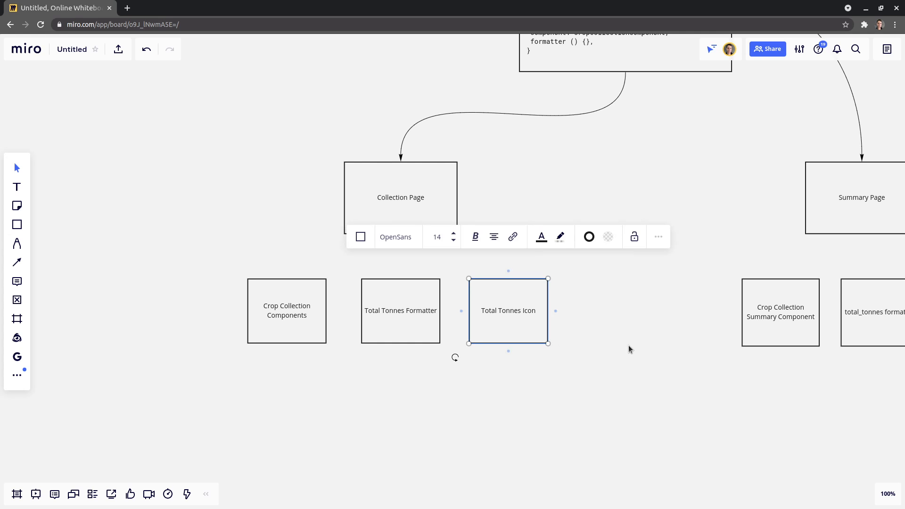
pyautogui.click(628, 349)
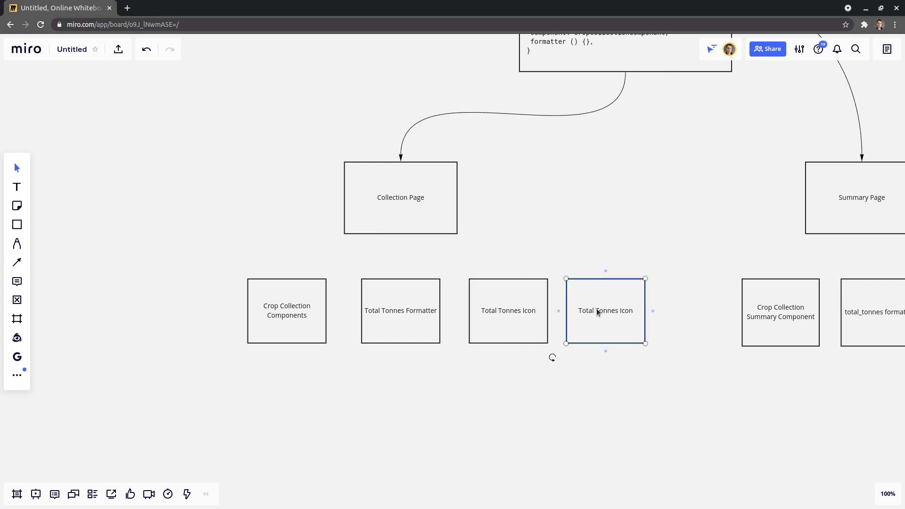
# Step: Rename the duplicated box to Total Tonnes label
pyautogui.doubleClick(605, 310)
pyautogui.write('label')
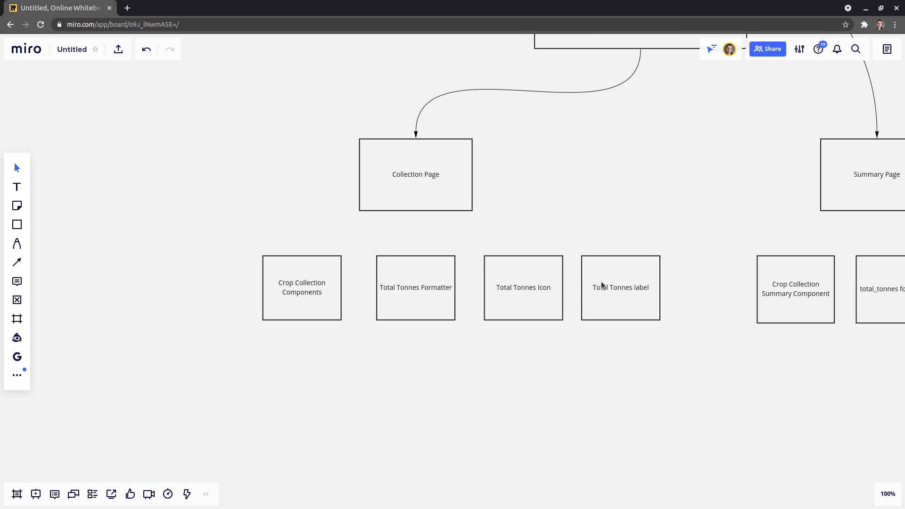
pyautogui.moveTo(586, 271)
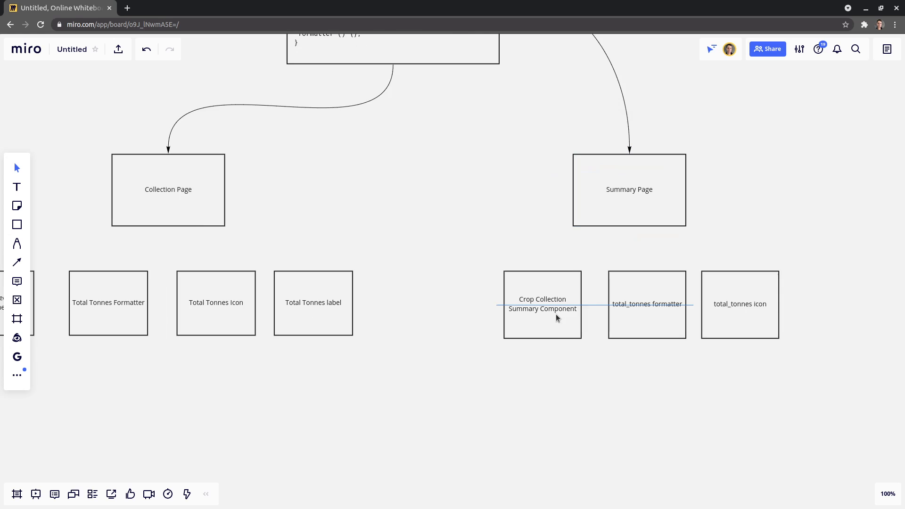
# Step: Re-space the Summary Component, Formatter and Icon boxes under Summary Page
pyautogui.click(542, 304)
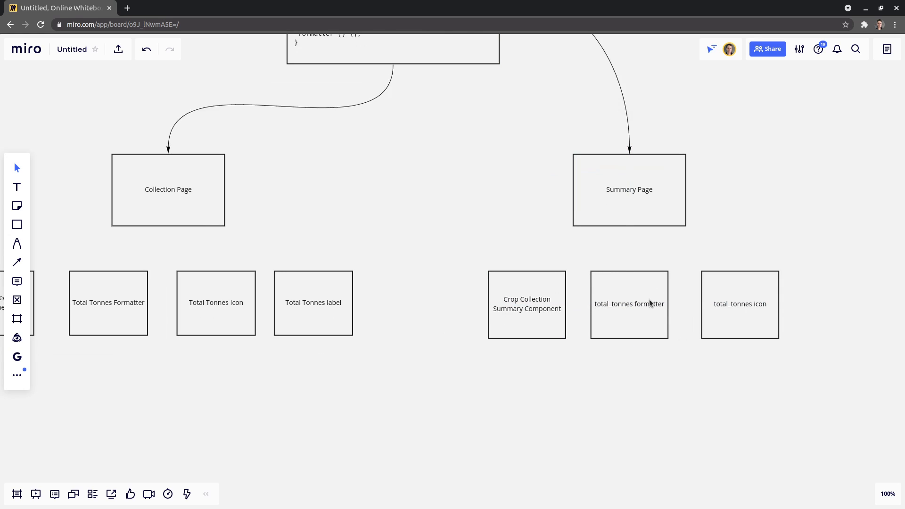
pyautogui.click(629, 305)
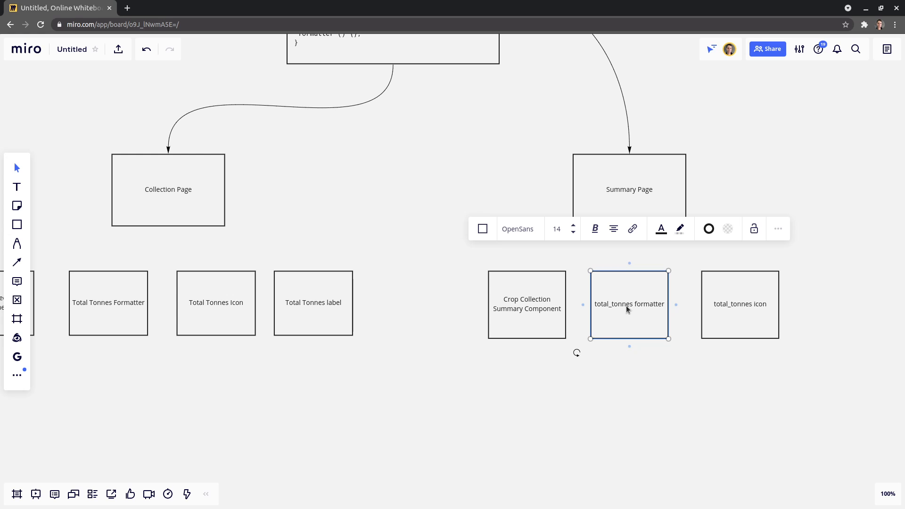
pyautogui.click(108, 302)
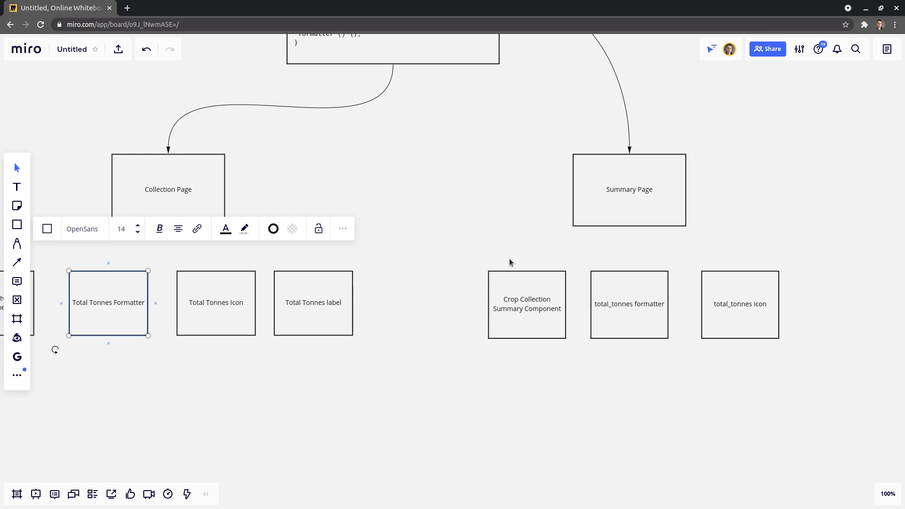
pyautogui.click(739, 304)
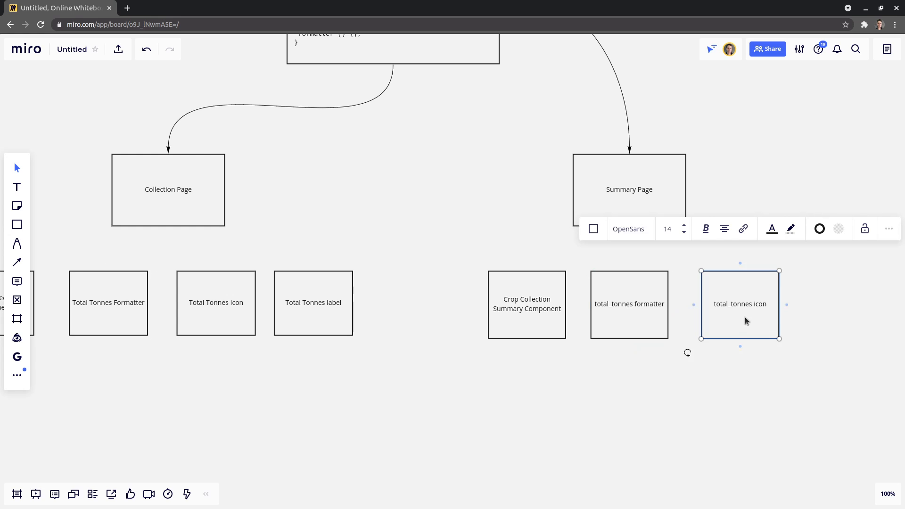
pyautogui.click(215, 303)
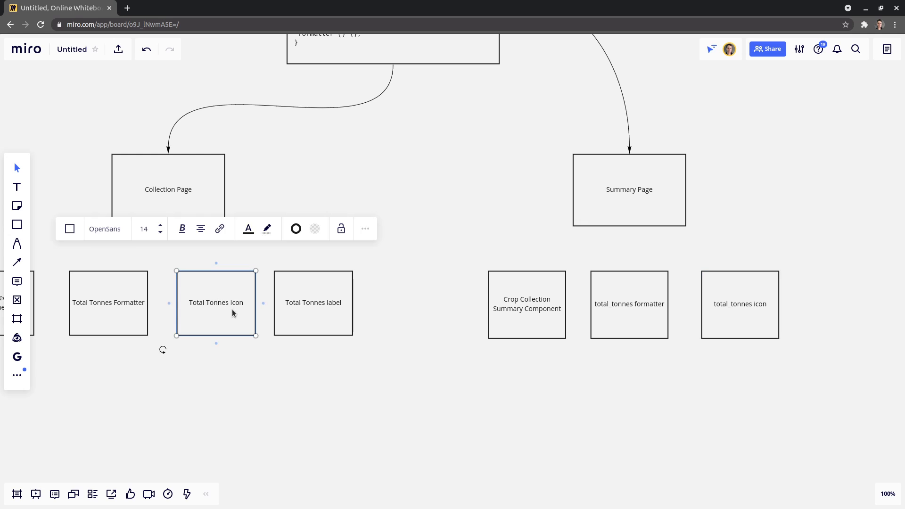
pyautogui.click(438, 348)
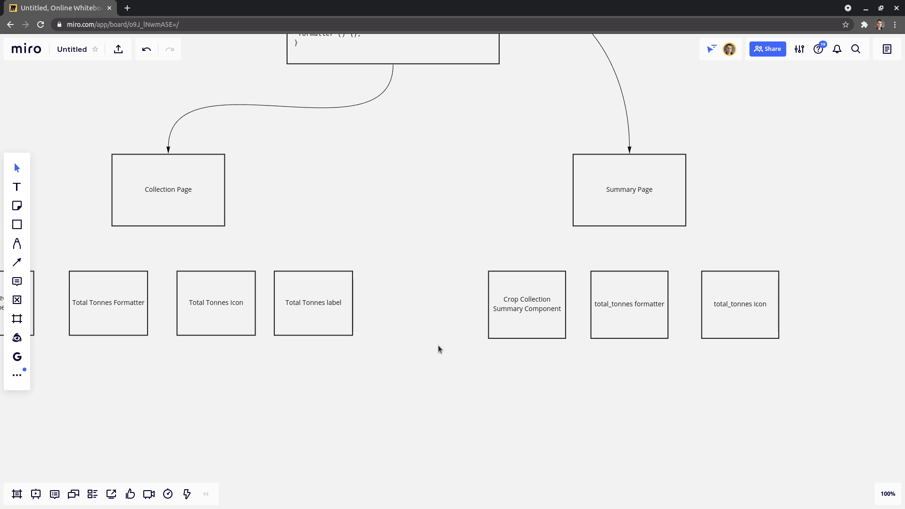
pyautogui.moveTo(424, 291)
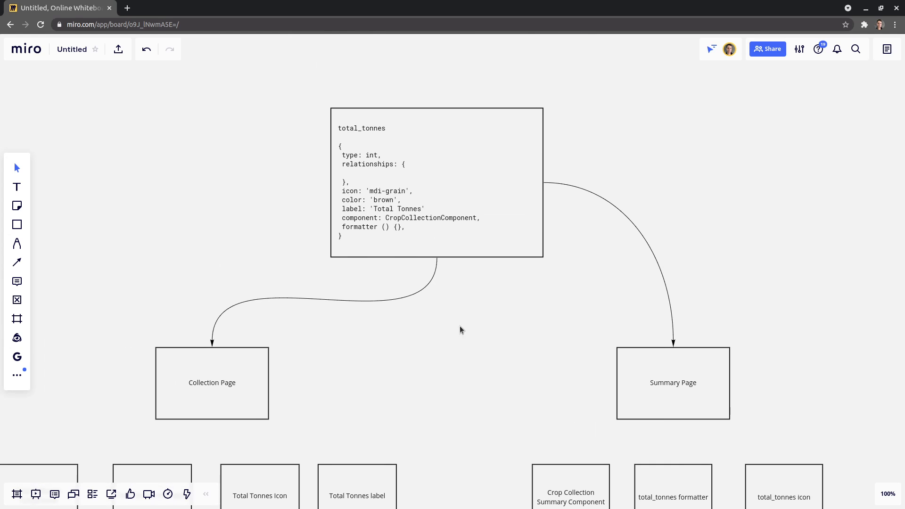
pyautogui.moveTo(639, 135)
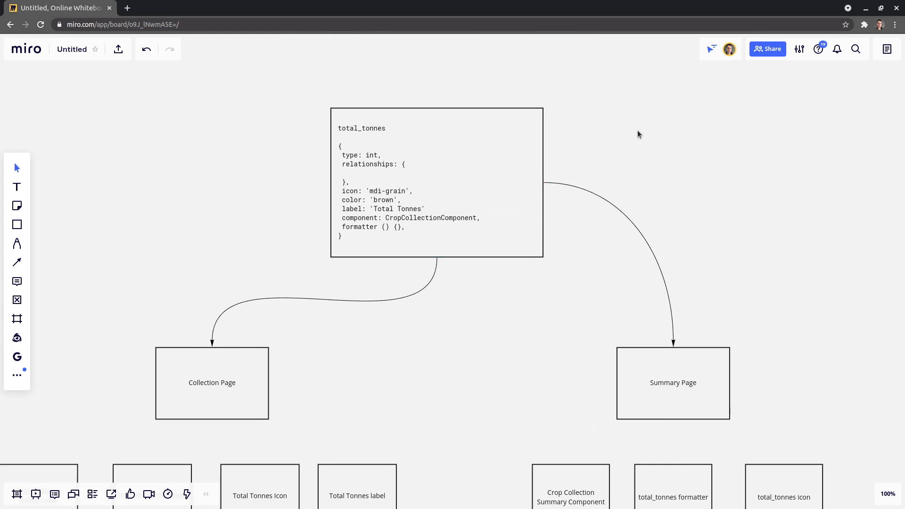
pyautogui.click(435, 181)
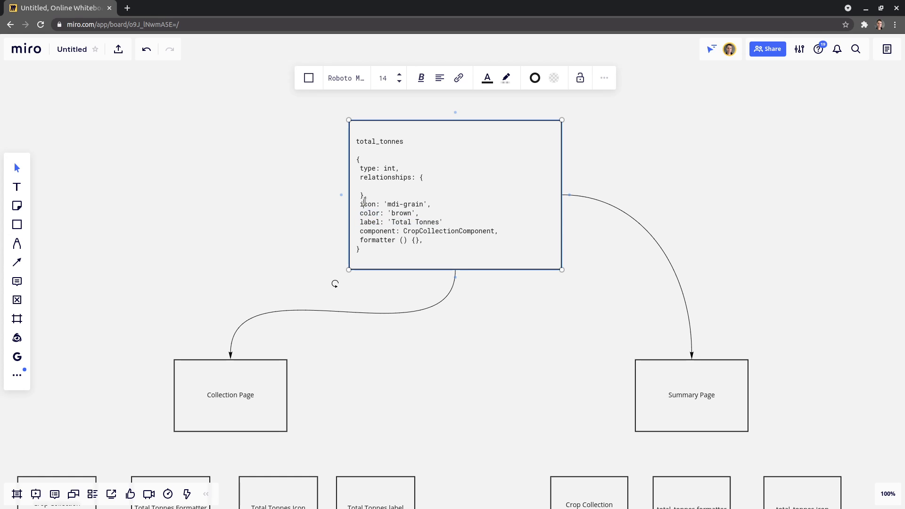
pyautogui.doubleClick(377, 240)
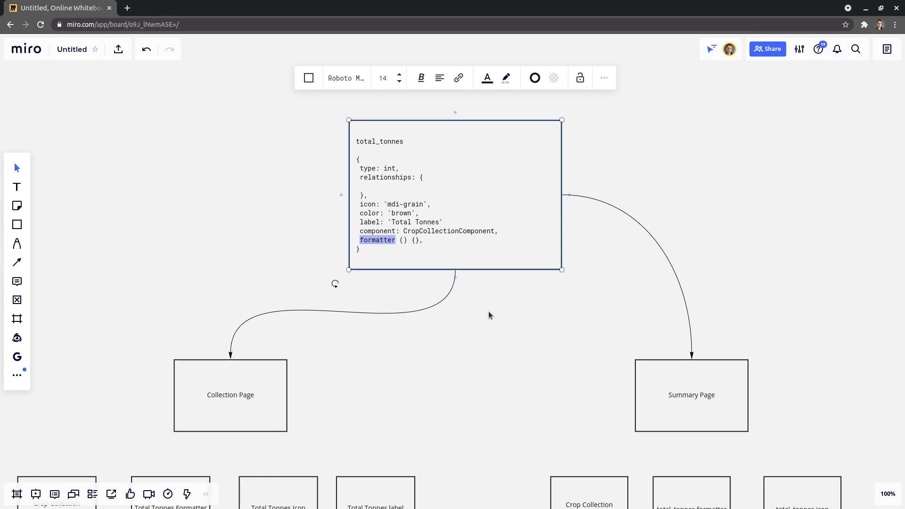
pyautogui.click(490, 315)
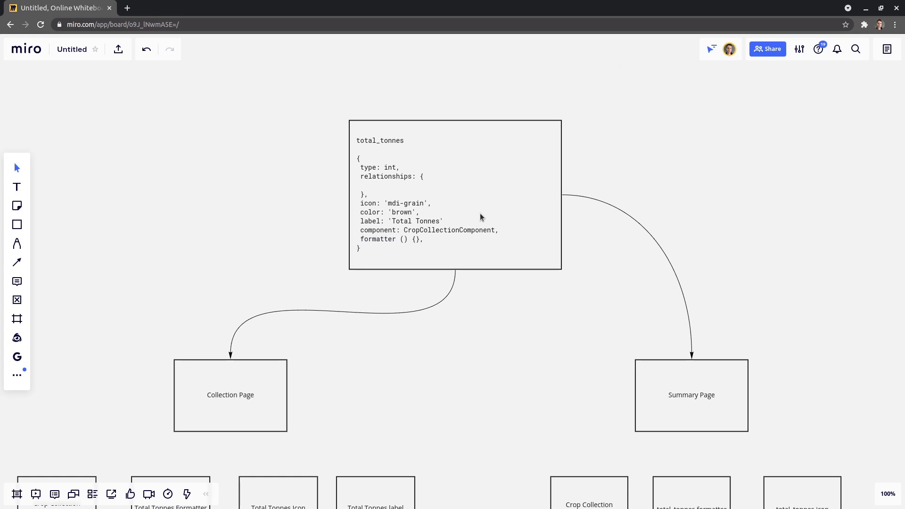
pyautogui.moveTo(448, 221)
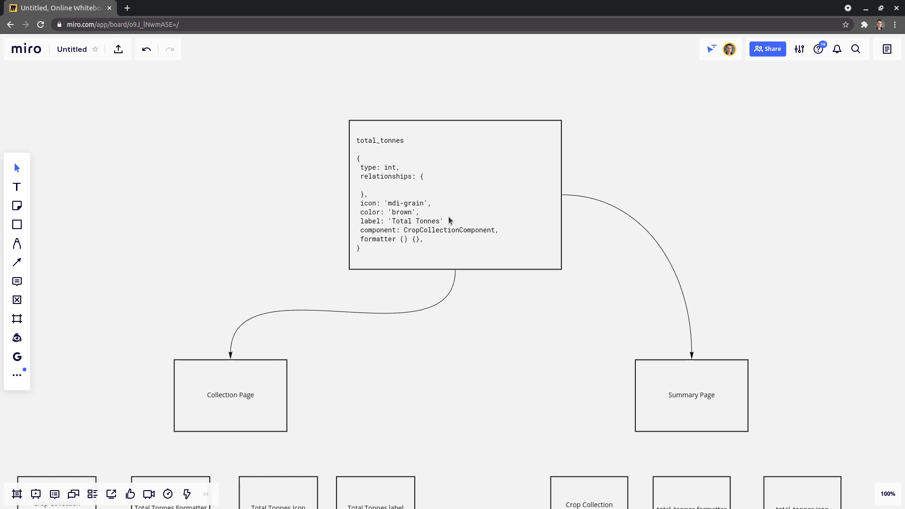
pyautogui.click(454, 194)
pyautogui.write('export d')
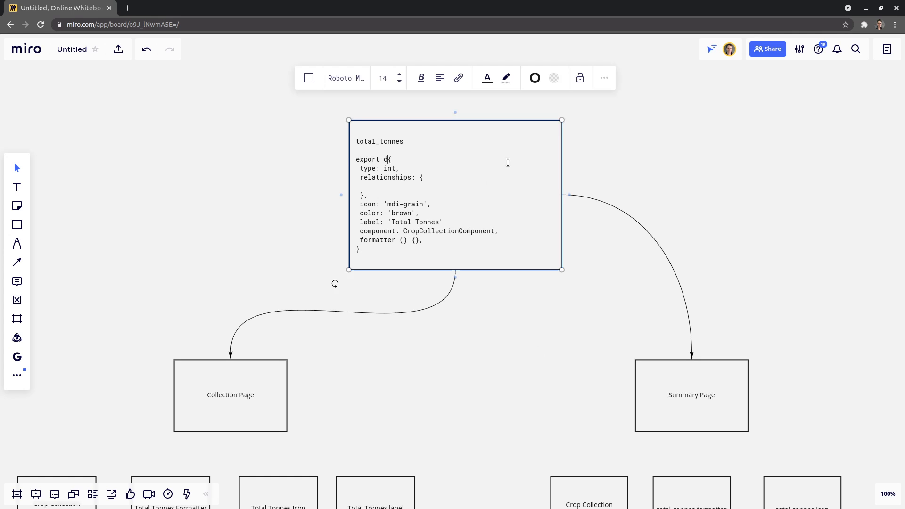
# Step: Make total_tonnes an export default with inputComponent, displayComponent and graphComponent keys
pyautogui.write('efault')
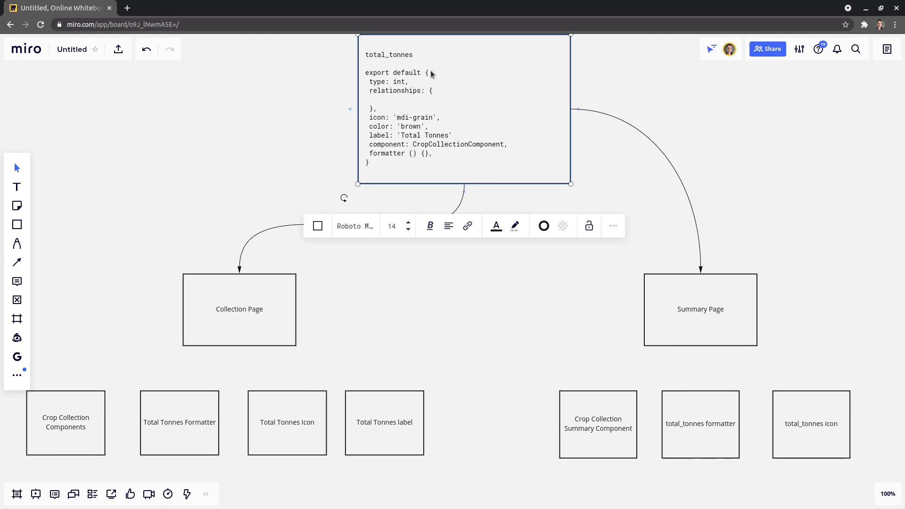
pyautogui.moveTo(472, 150)
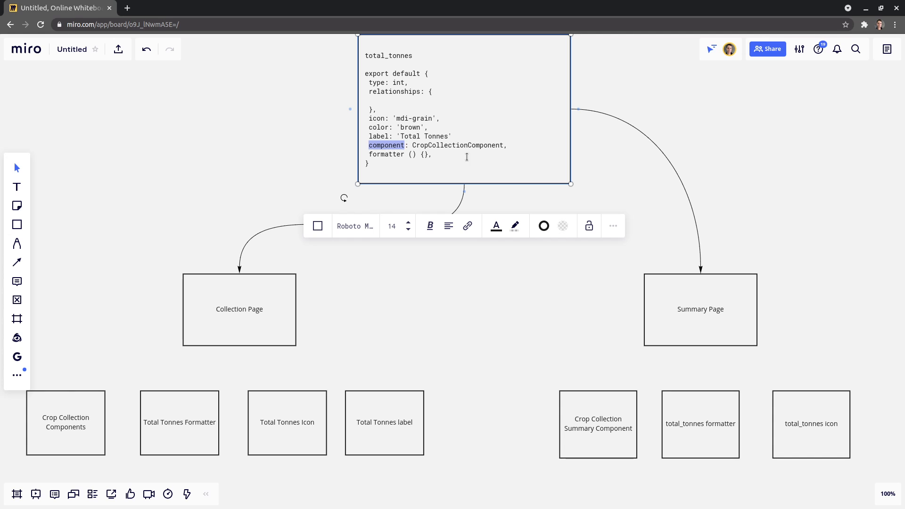
pyautogui.write('input')
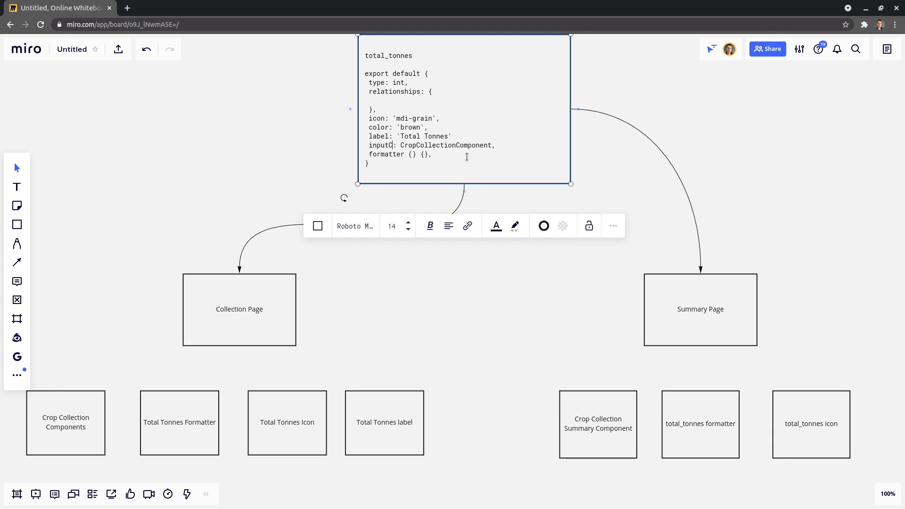
pyautogui.write('Component')
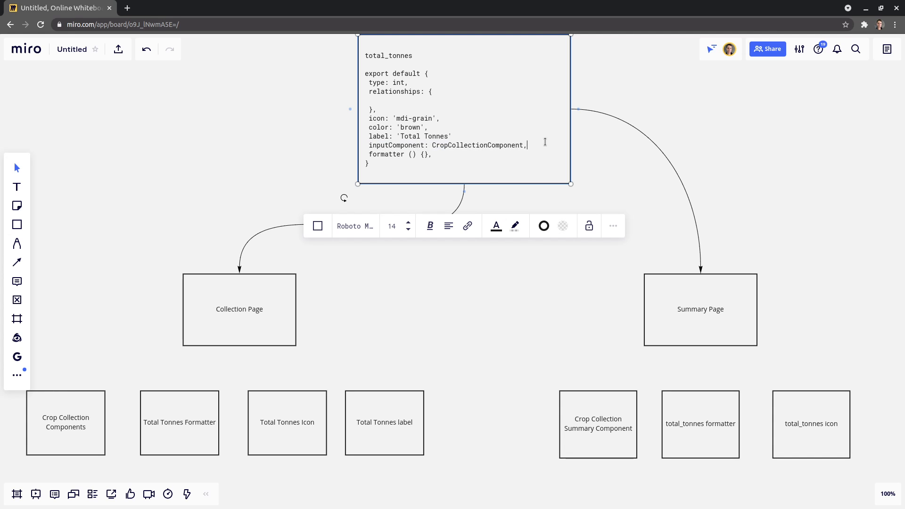
pyautogui.press('enter')
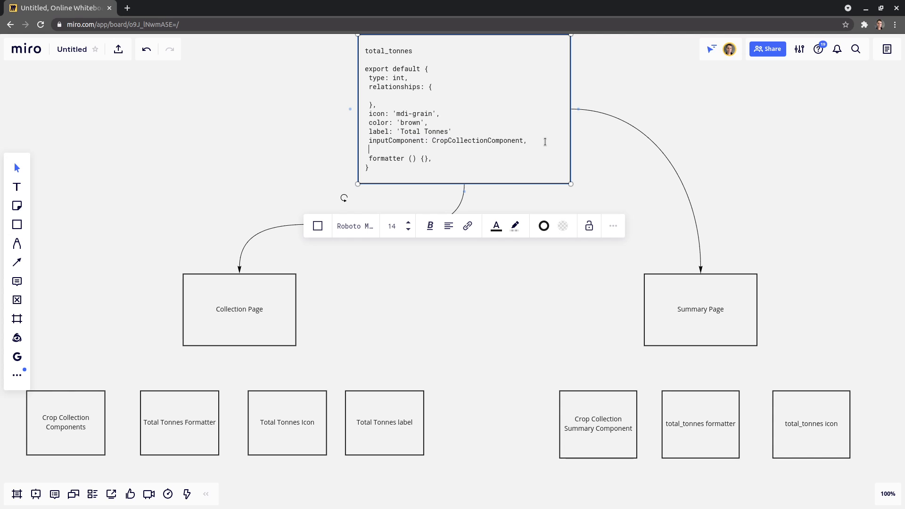
pyautogui.write('displayComponen')
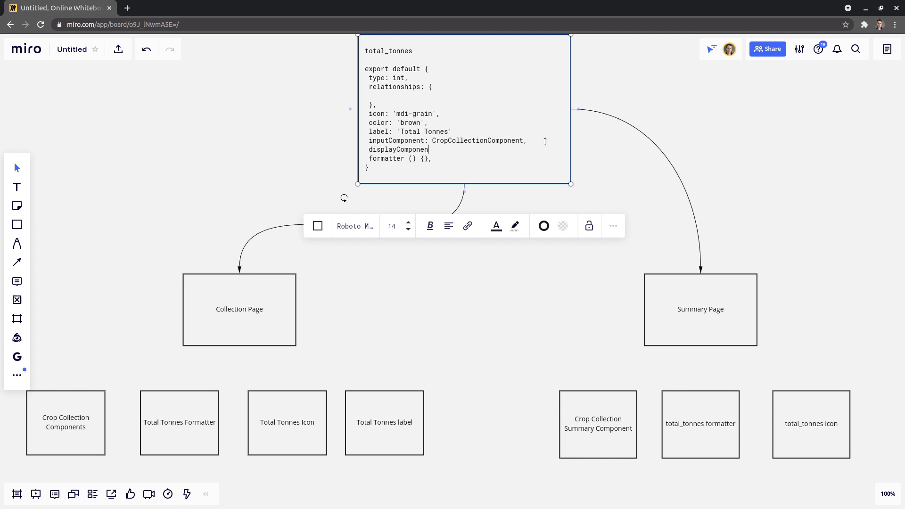
pyautogui.press('Return')
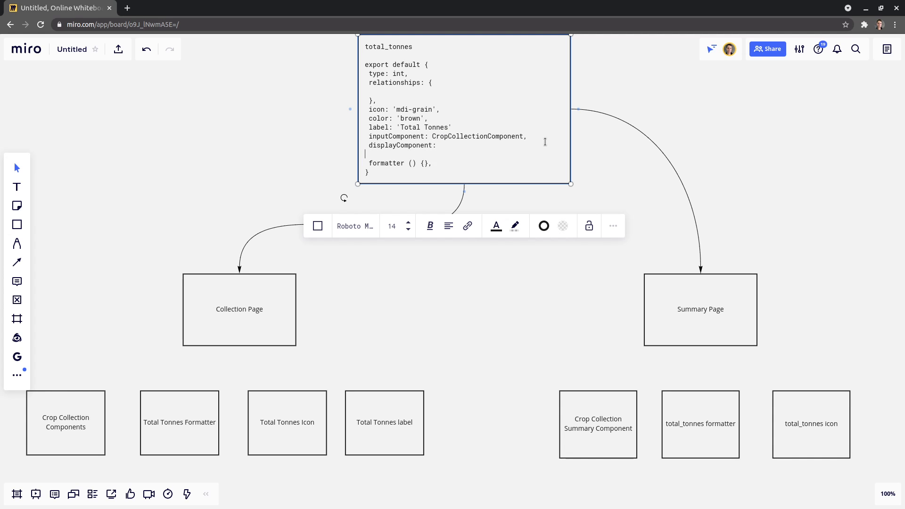
pyautogui.write('graphComponent:')
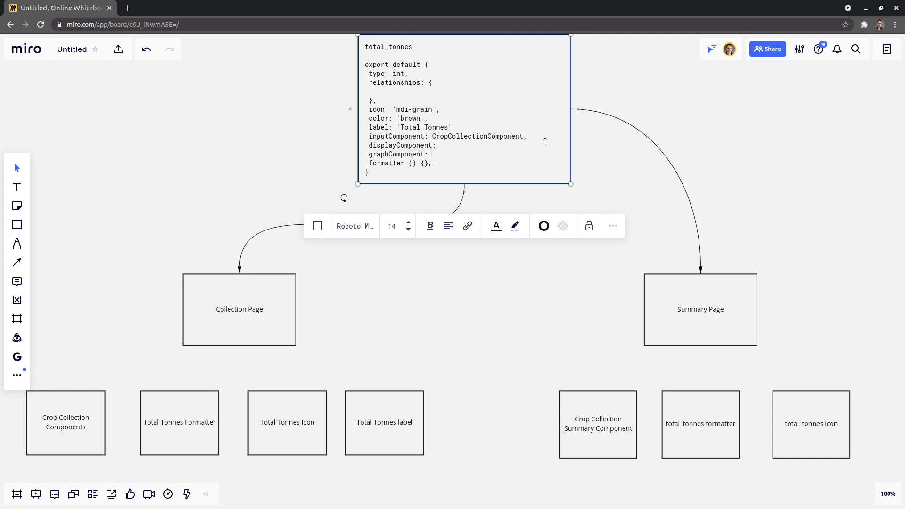
# Step: Set displayComponent and graphComponent to CropCollectionComponent like inputComponent
pyautogui.doubleClick(477, 136)
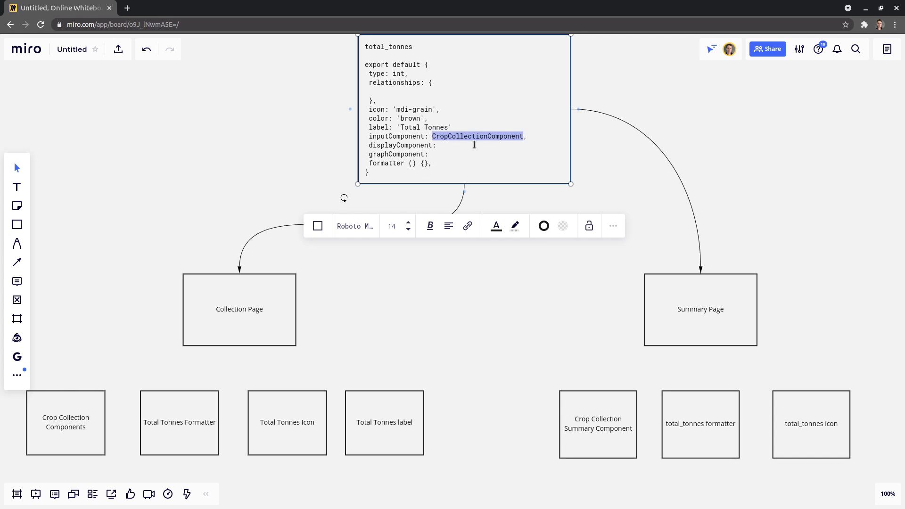
pyautogui.write('CropCollectionComponent')
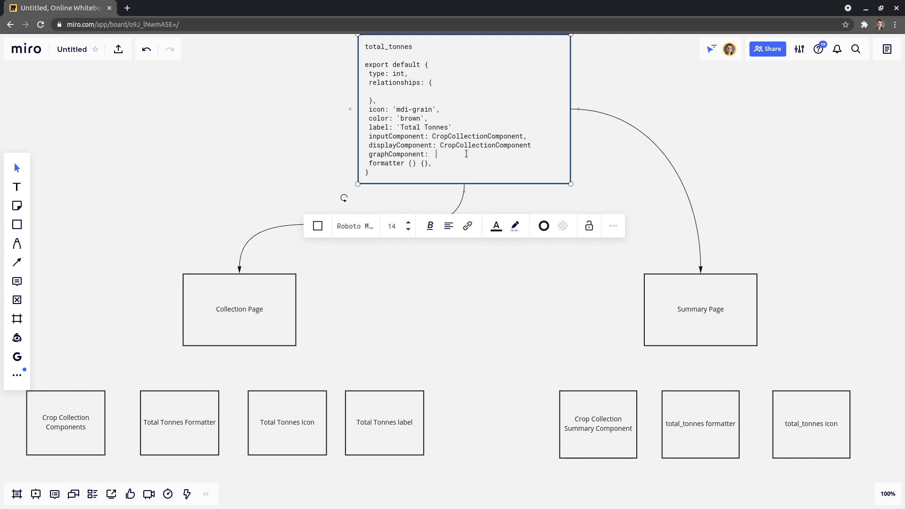
pyautogui.write('CropCollectionComponent,')
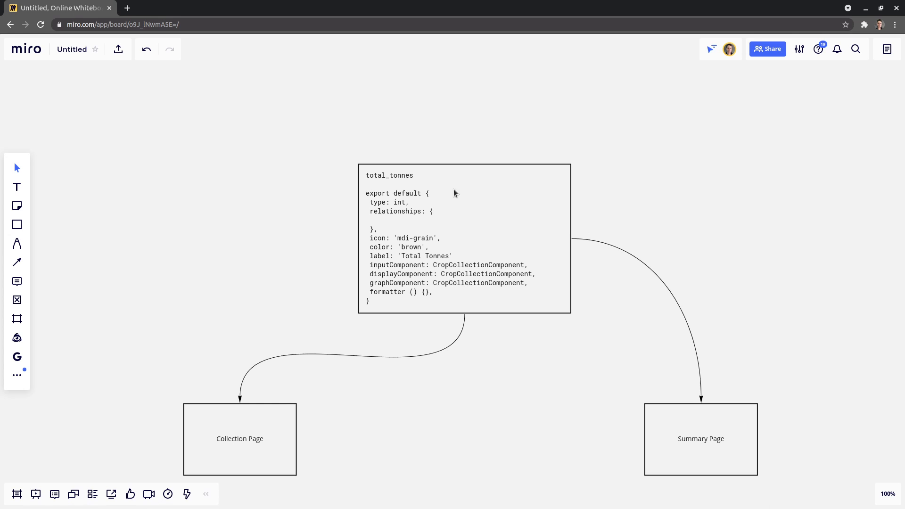
pyautogui.moveTo(467, 258)
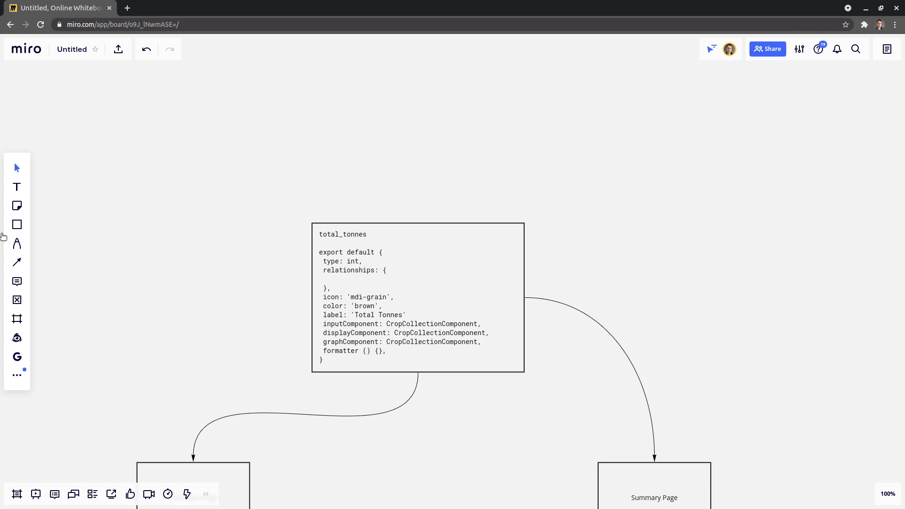
# Step: Add stacked boxes labelled Python, Laravel and Node to the right of the total_tonnes box
pyautogui.moveTo(669, 87); pyautogui.dragTo(804, 160)
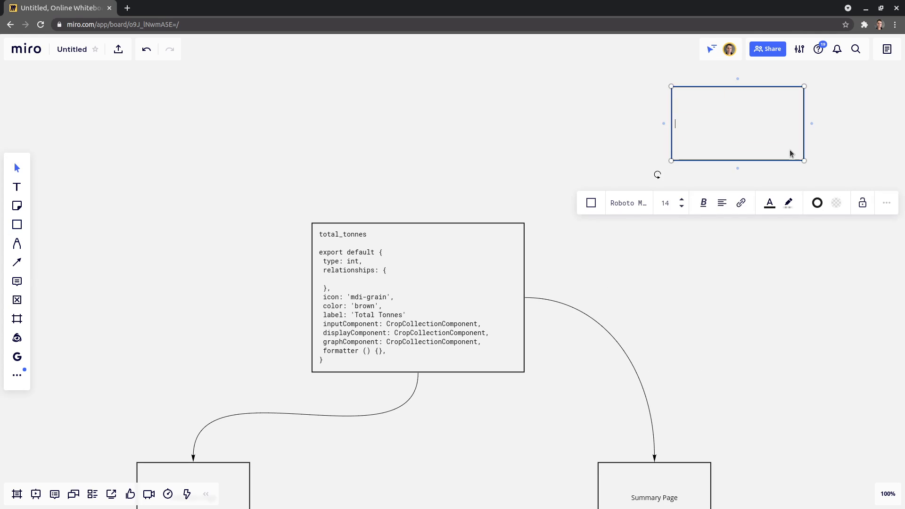
pyautogui.write('Python')
pyautogui.write('Laravel')
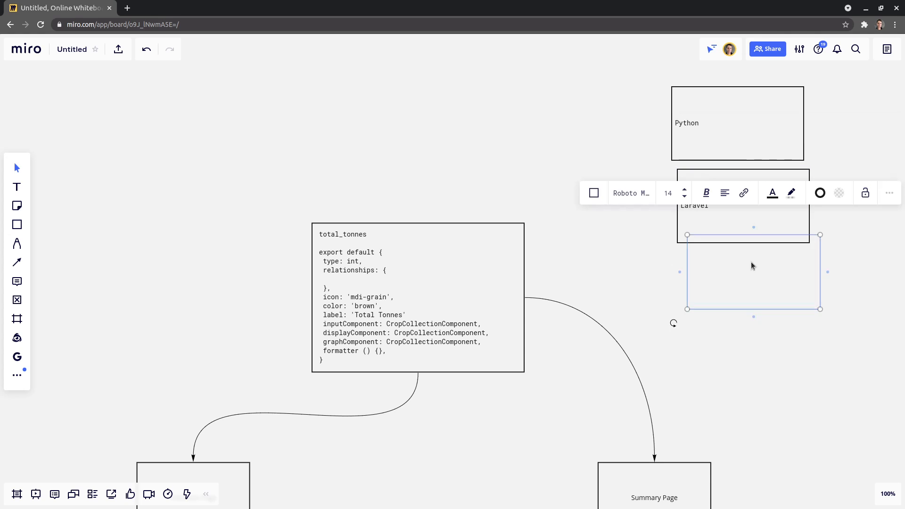
pyautogui.doubleClick(693, 293)
pyautogui.write('Node')
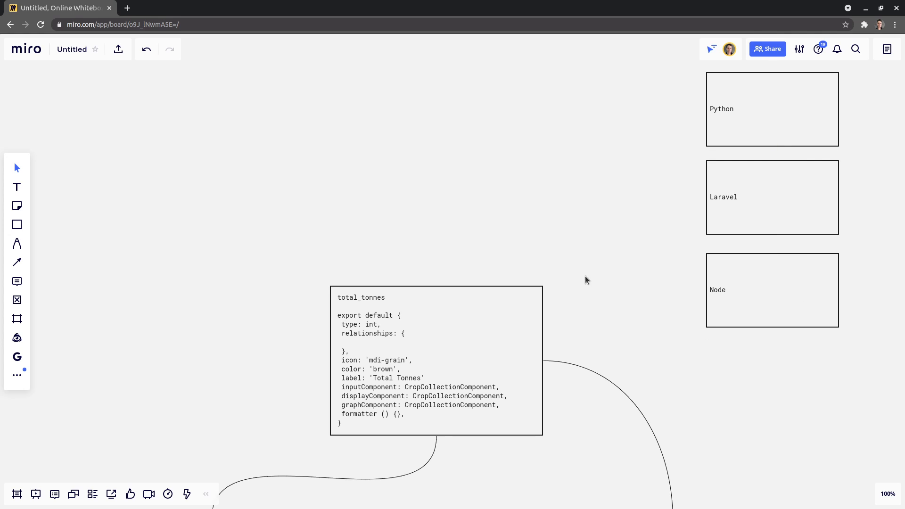
pyautogui.click(435, 361)
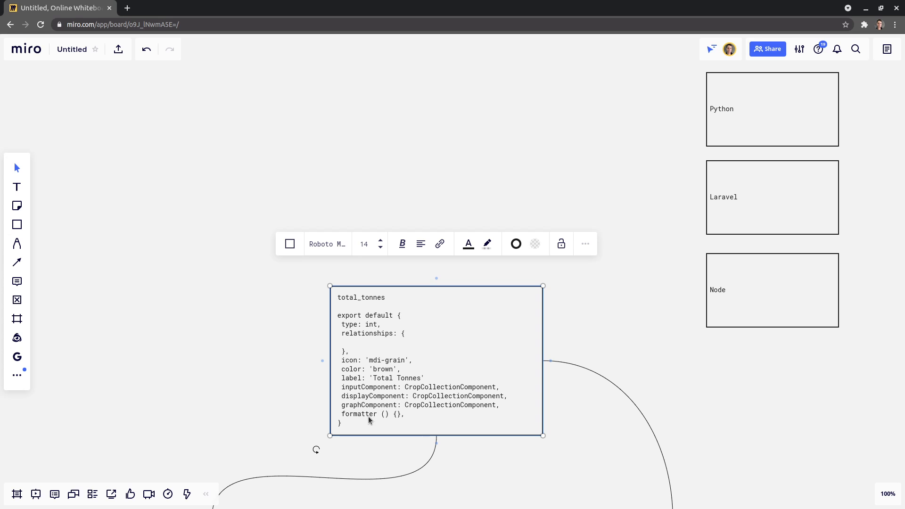
pyautogui.tripleClick(372, 415)
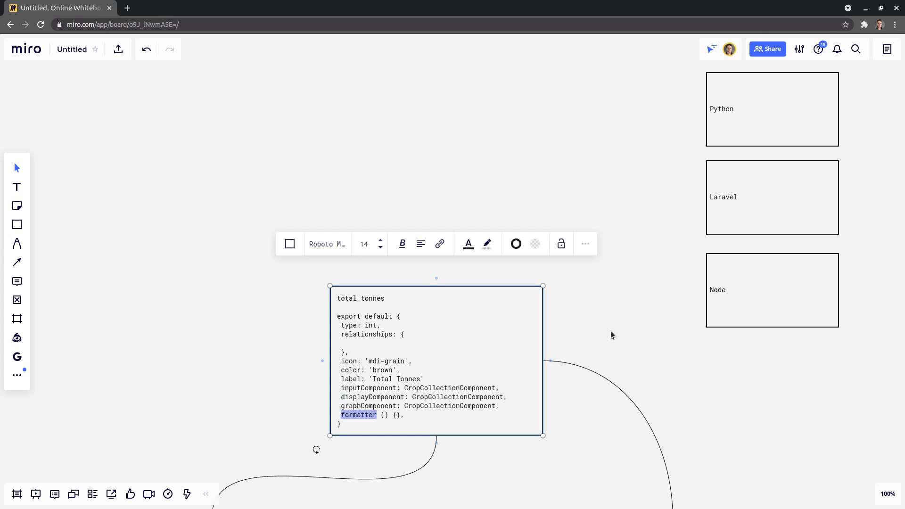
pyautogui.click(611, 334)
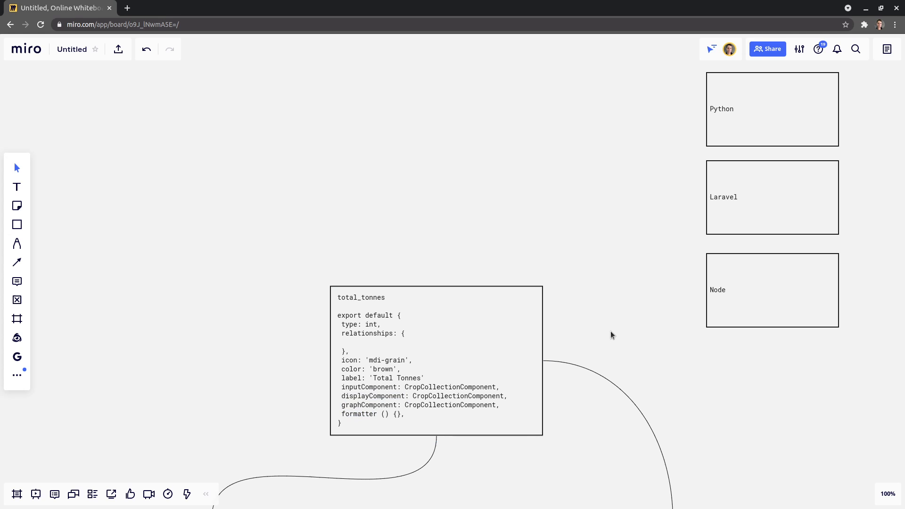
pyautogui.moveTo(418, 355)
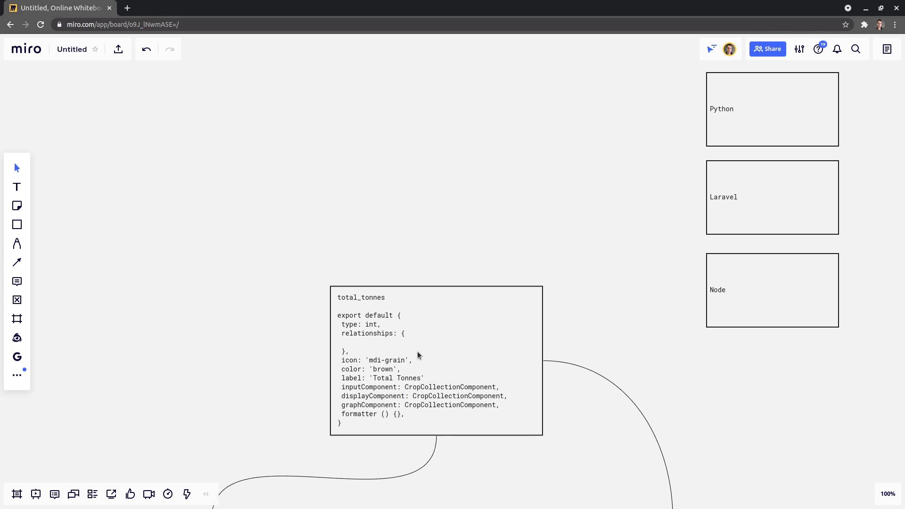
pyautogui.click(435, 358)
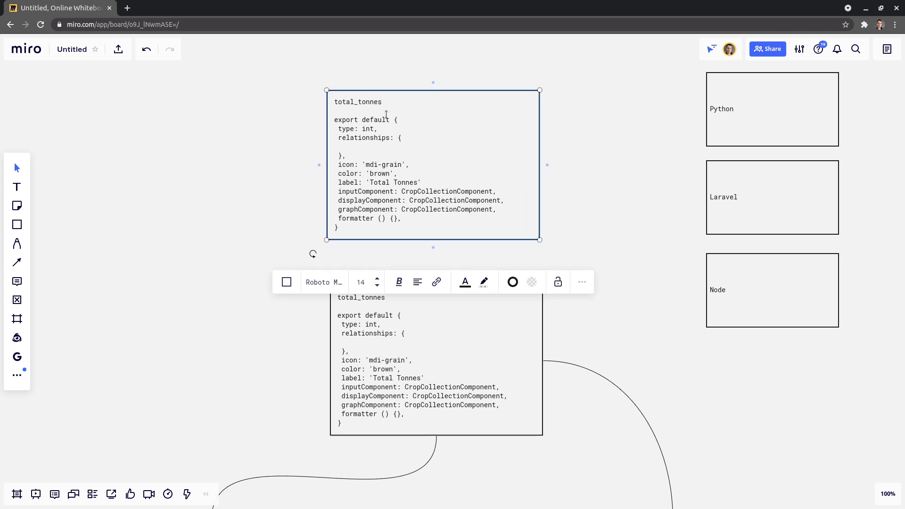
# Step: Title the copied schema box total_tonnes.json and remove its component and formatter lines
pyautogui.write('.js')
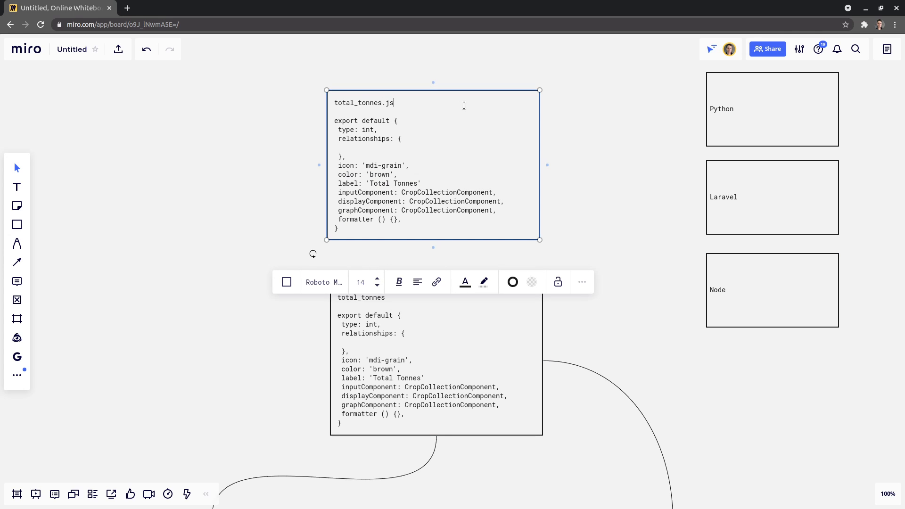
pyautogui.write('on')
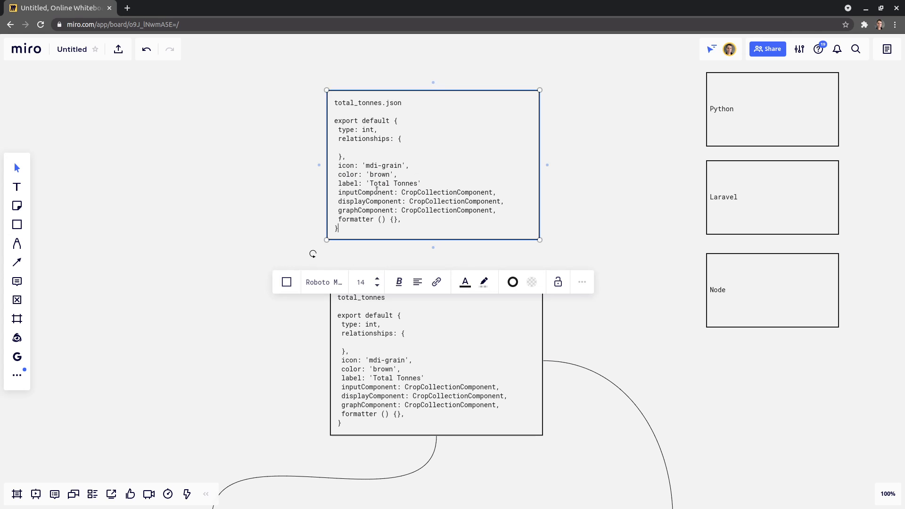
pyautogui.moveTo(338, 197); pyautogui.dragTo(402, 222)
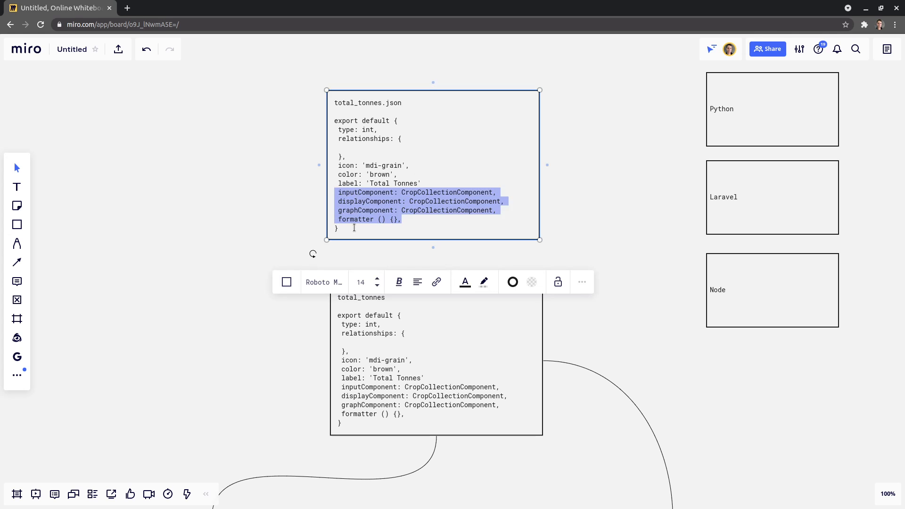
pyautogui.moveTo(424, 217)
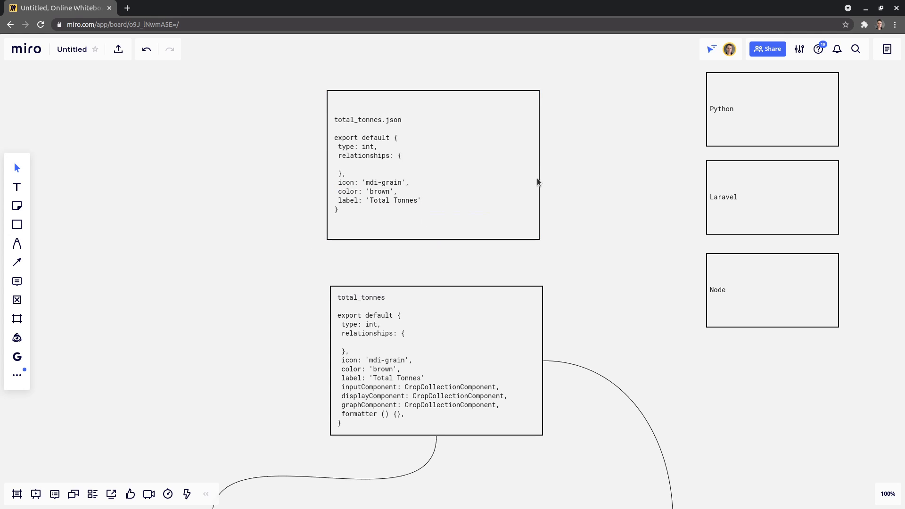
# Step: Draw arrows from the total_tonnes.json box to the Python and Laravel boxes
pyautogui.click(433, 164)
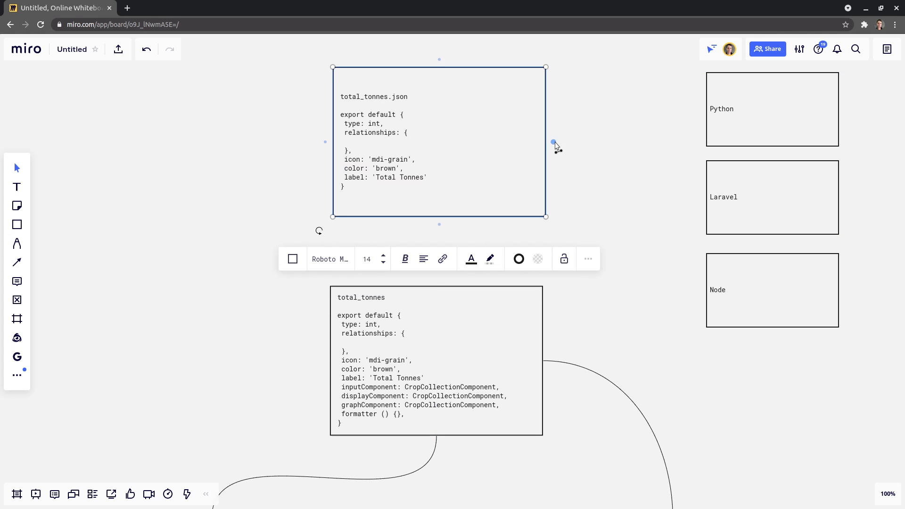
pyautogui.moveTo(553, 142); pyautogui.dragTo(700, 108)
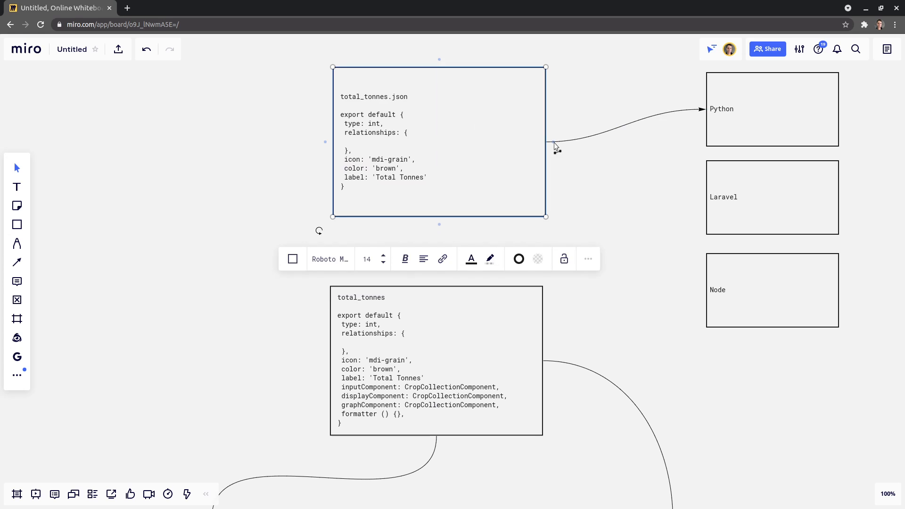
pyautogui.moveTo(552, 142); pyautogui.dragTo(699, 197)
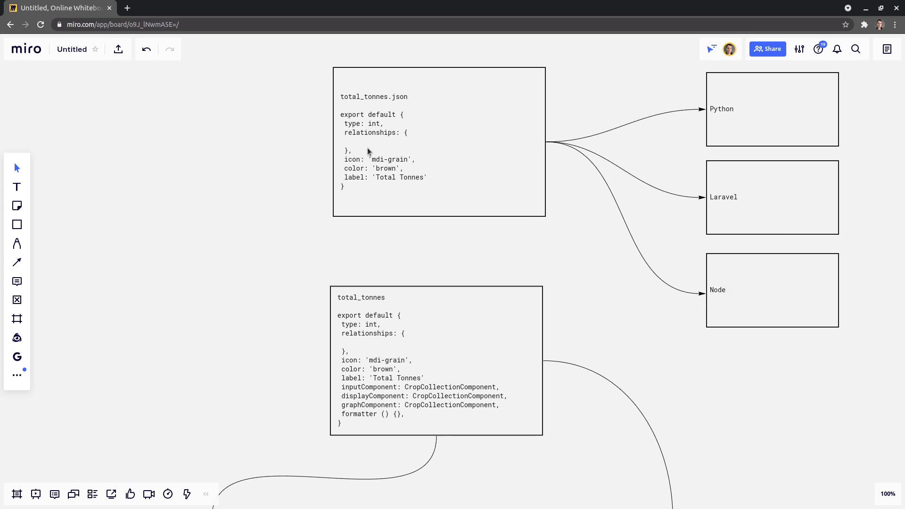
pyautogui.moveTo(397, 144)
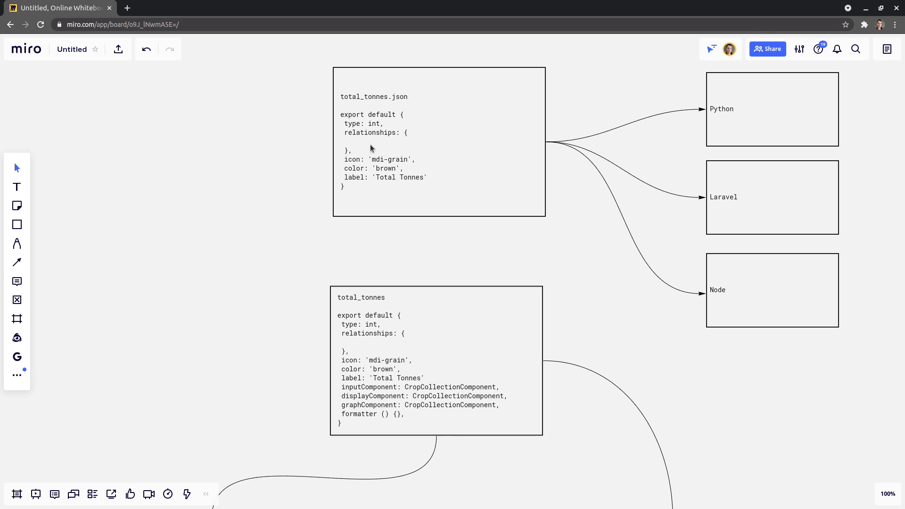
pyautogui.moveTo(490, 149)
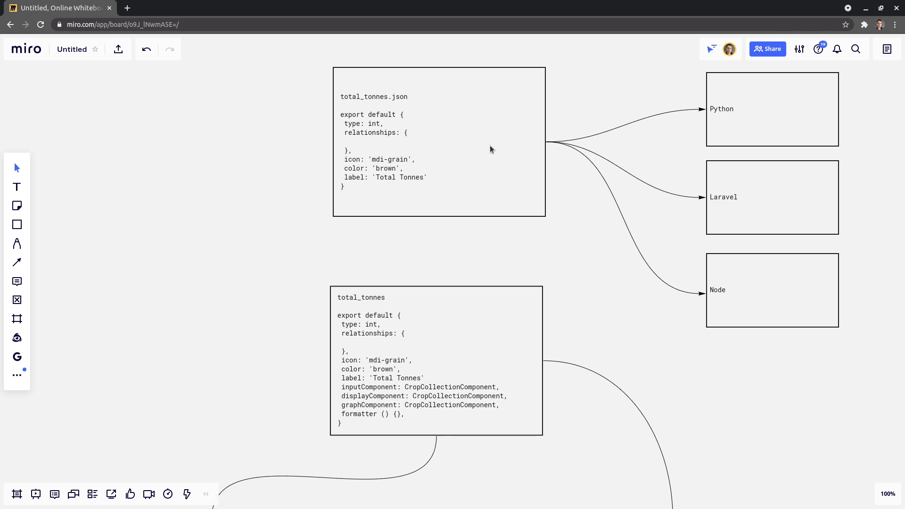
pyautogui.moveTo(554, 119)
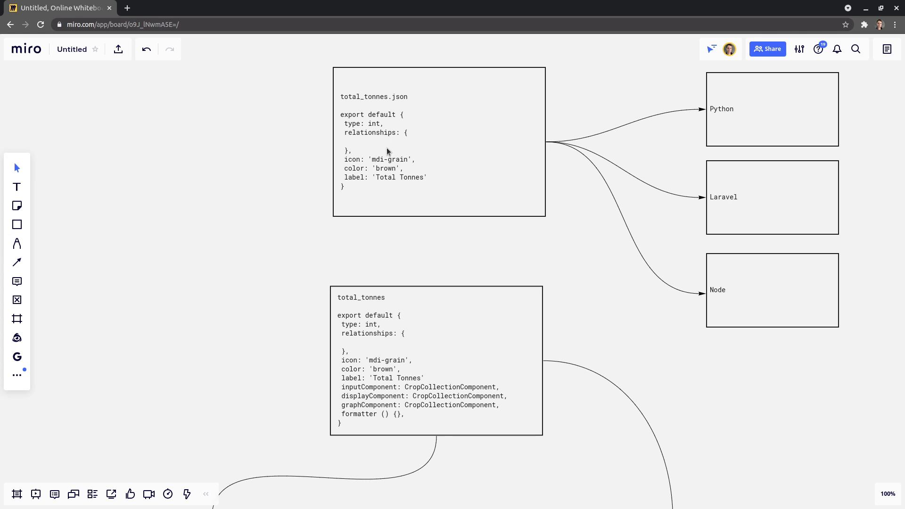
pyautogui.moveTo(441, 346)
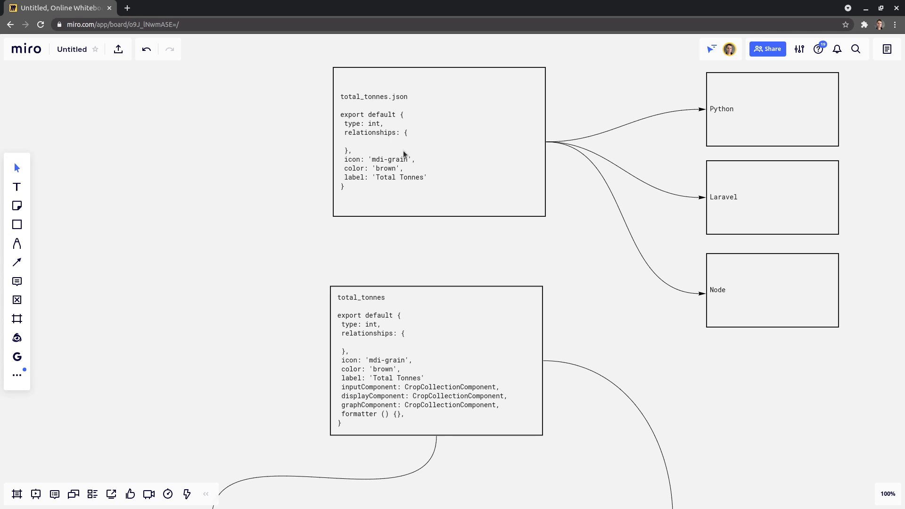
pyautogui.moveTo(353, 177)
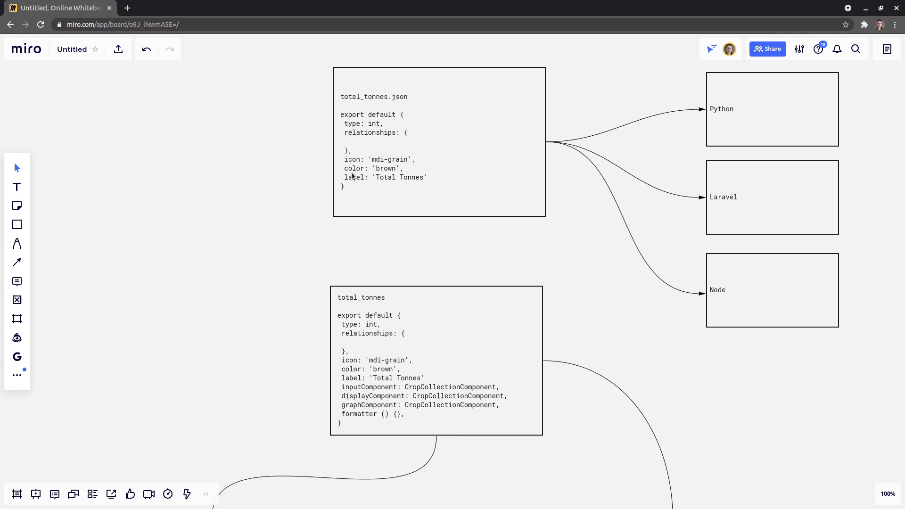
pyautogui.moveTo(410, 146)
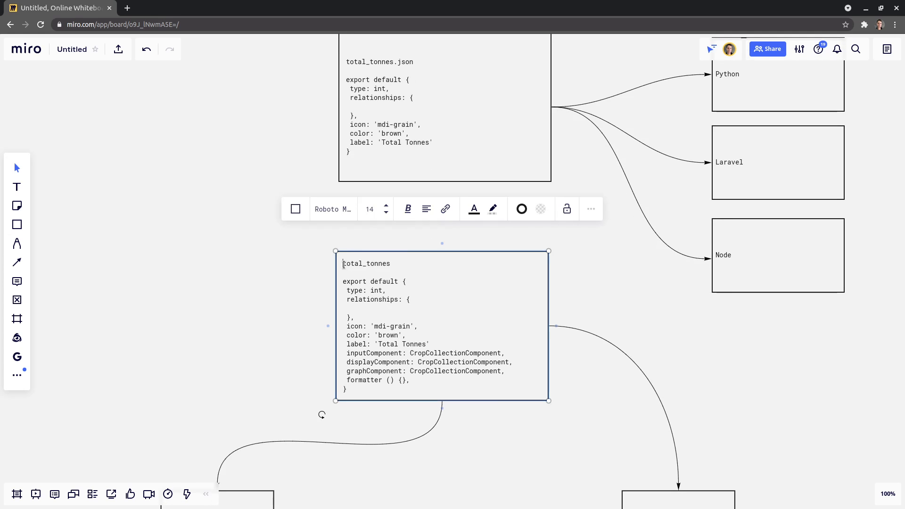
# Step: Add an import of total_tonnes_schema from 'total_tonnes.json' as the first line of the component code
pyautogui.write('import')
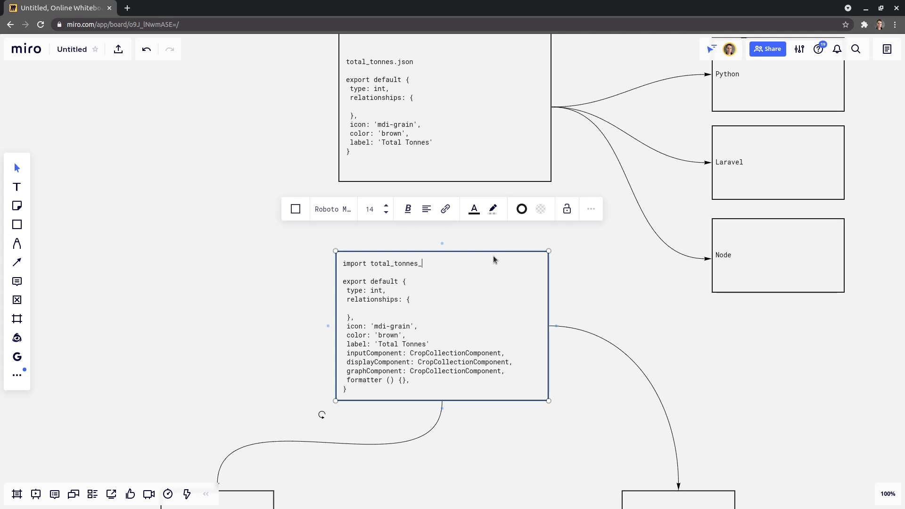
pyautogui.write('schema from')
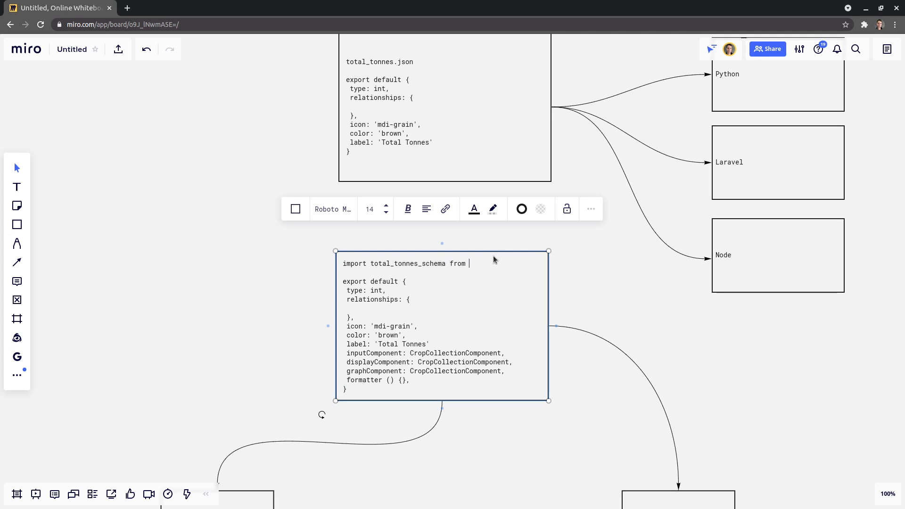
pyautogui.write("'total")
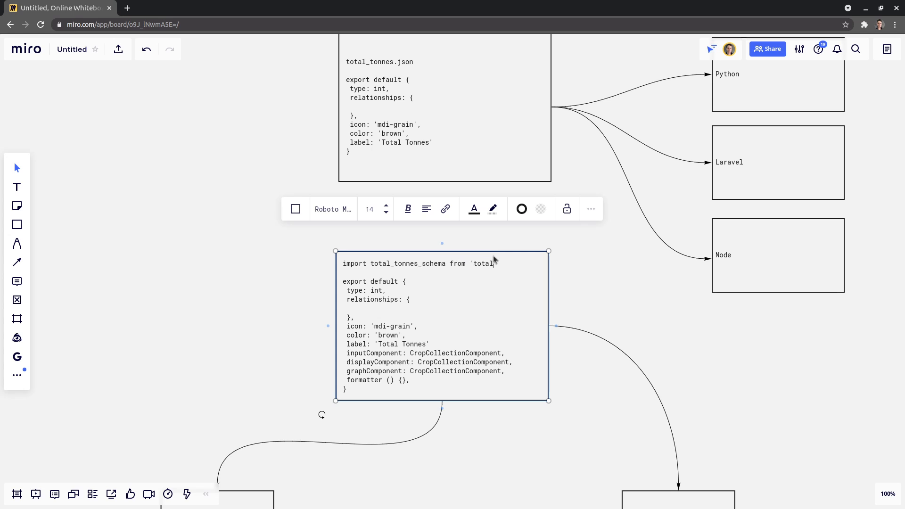
pyautogui.write('_tonnes.json')
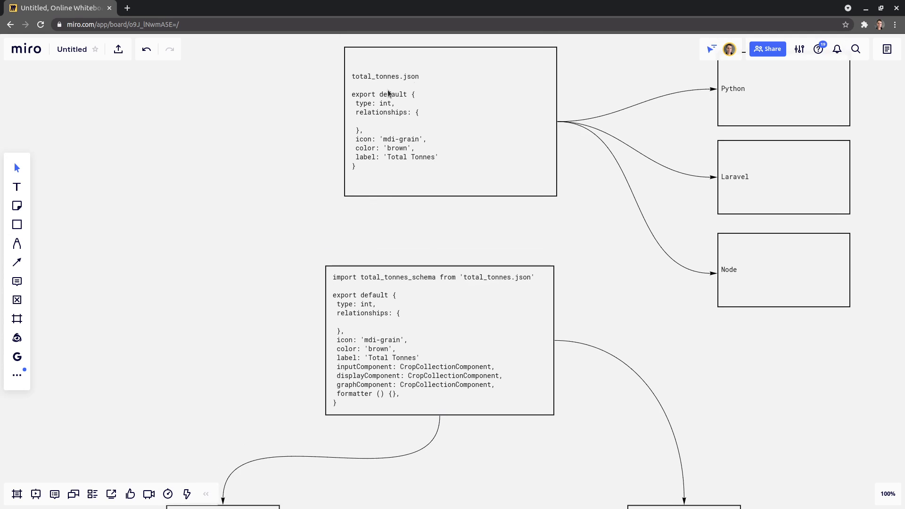
# Step: Replace the duplicated fields with ...total_tonnes_schema and link the JSON box to the component box
pyautogui.click(438, 340)
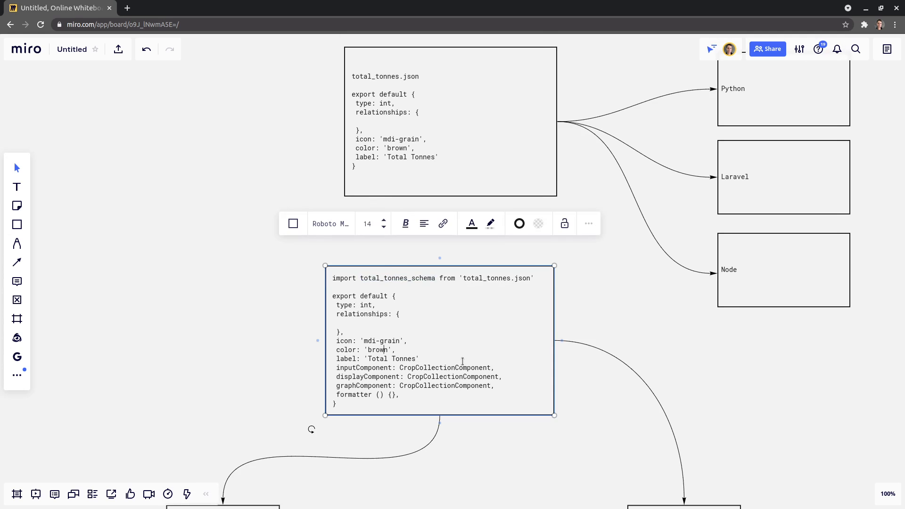
pyautogui.moveTo(334, 304); pyautogui.dragTo(419, 358)
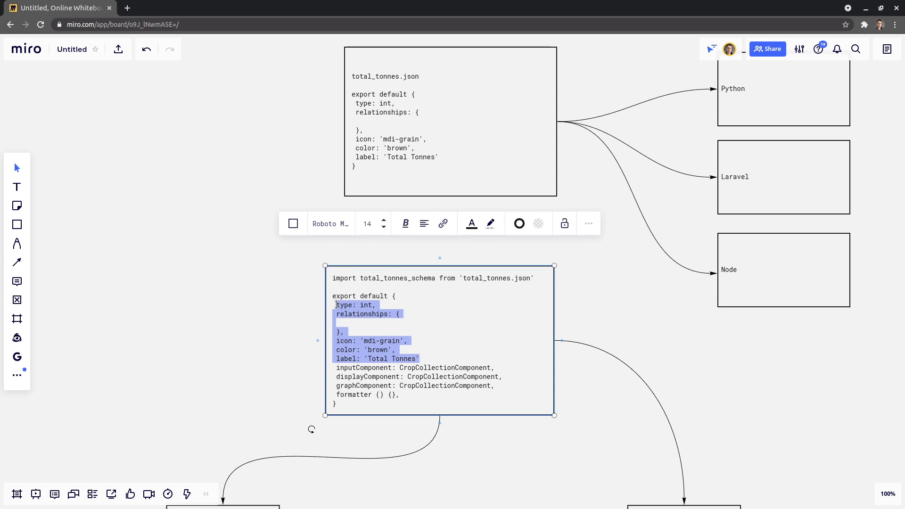
pyautogui.write('...')
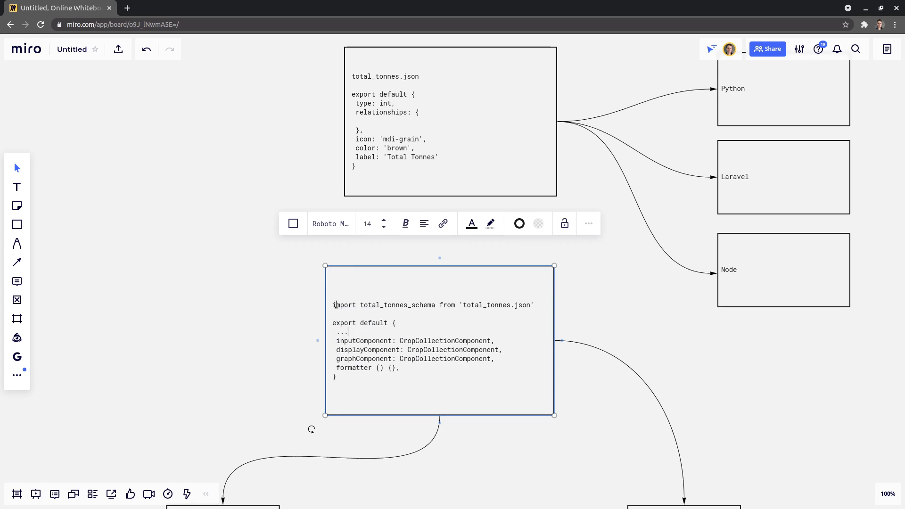
pyautogui.write('total_tonnes_schema,')
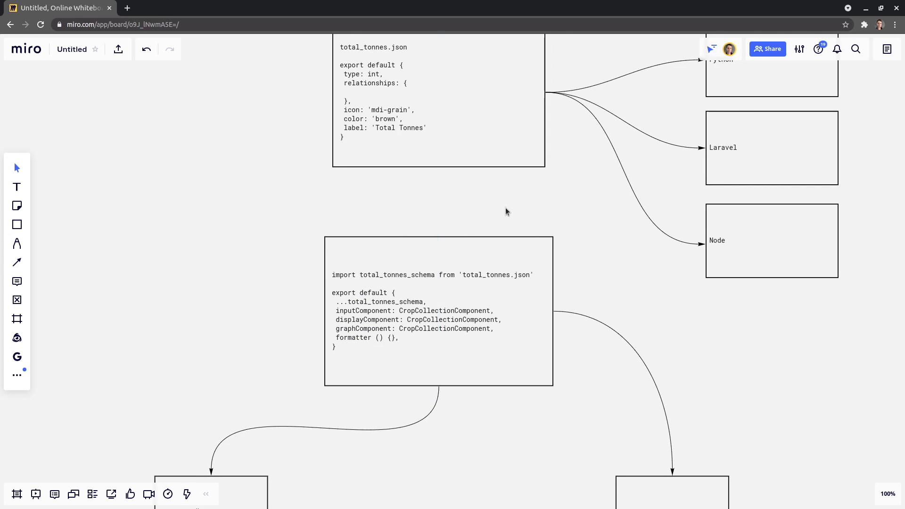
pyautogui.click(437, 110)
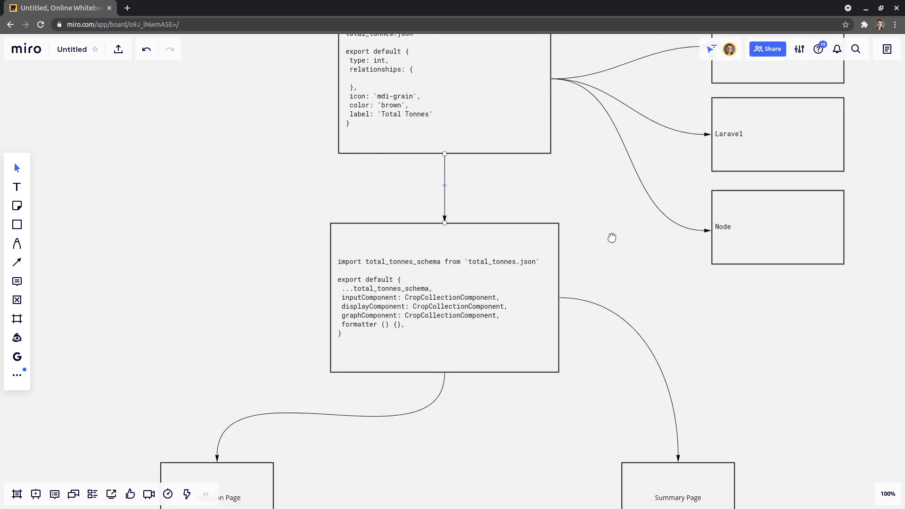
pyautogui.scroll(-3)
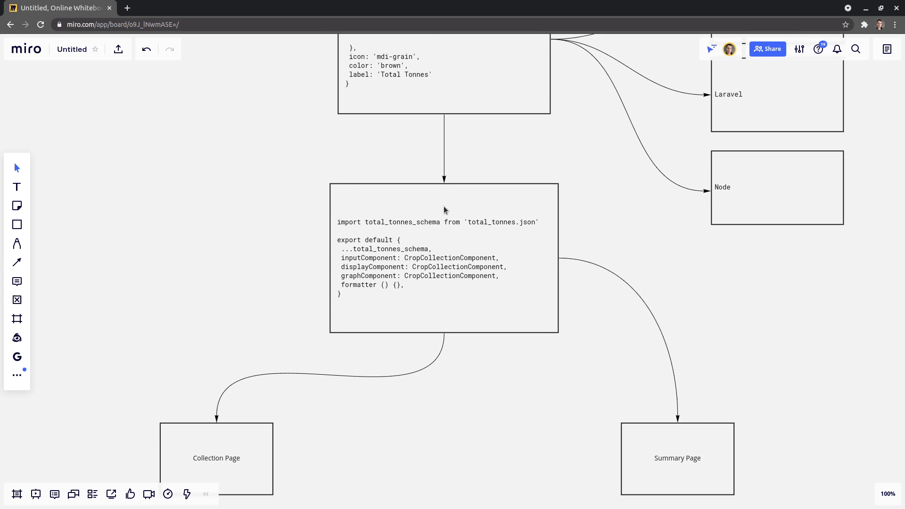
pyautogui.scroll(-3)
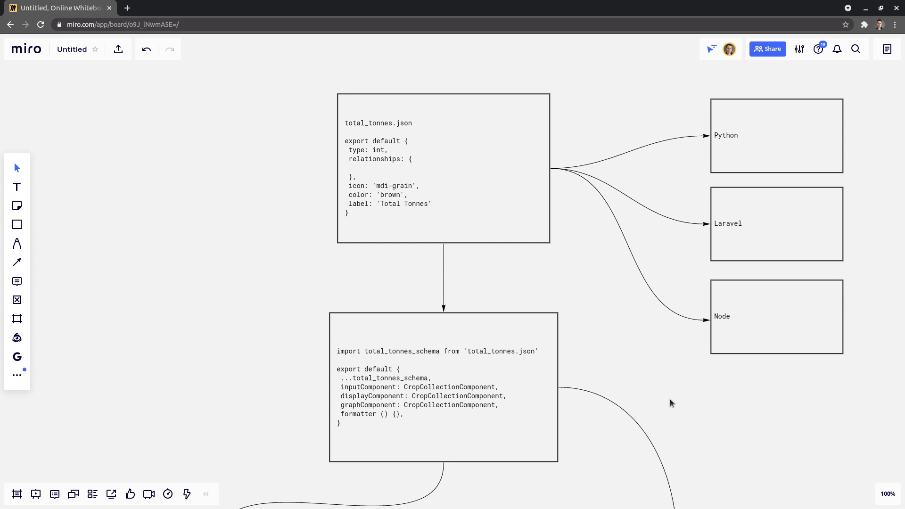
pyautogui.moveTo(738, 310)
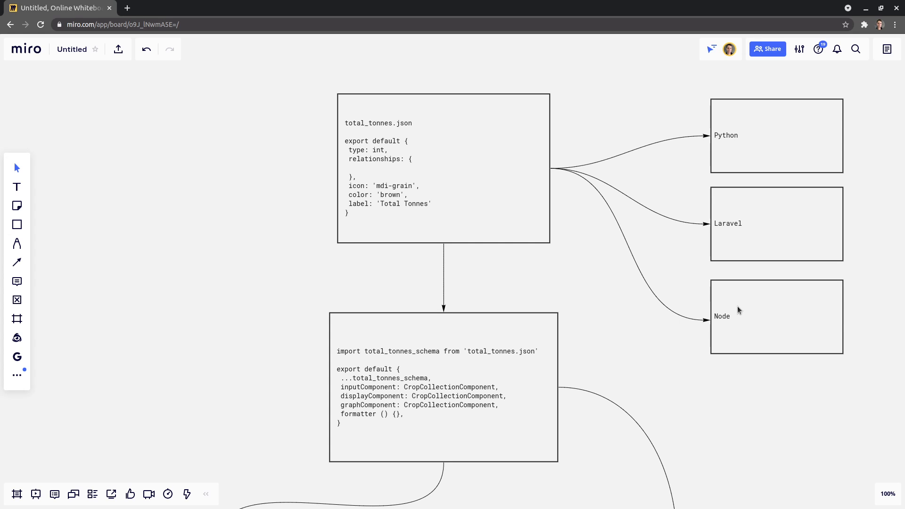
pyautogui.moveTo(706, 112)
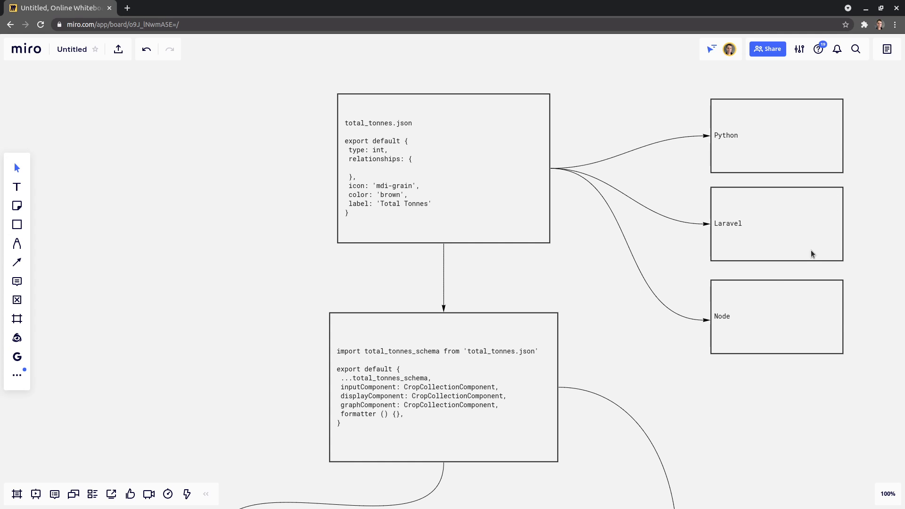
pyautogui.moveTo(808, 318)
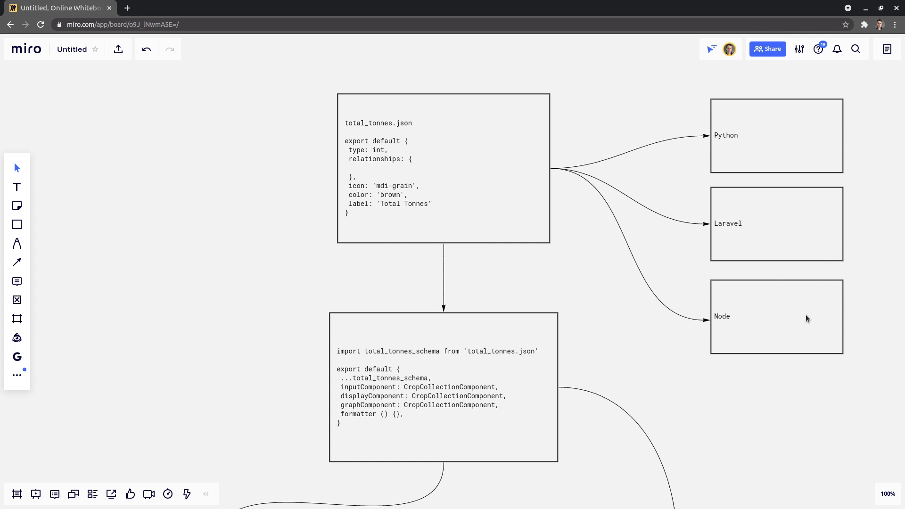
pyautogui.moveTo(478, 174)
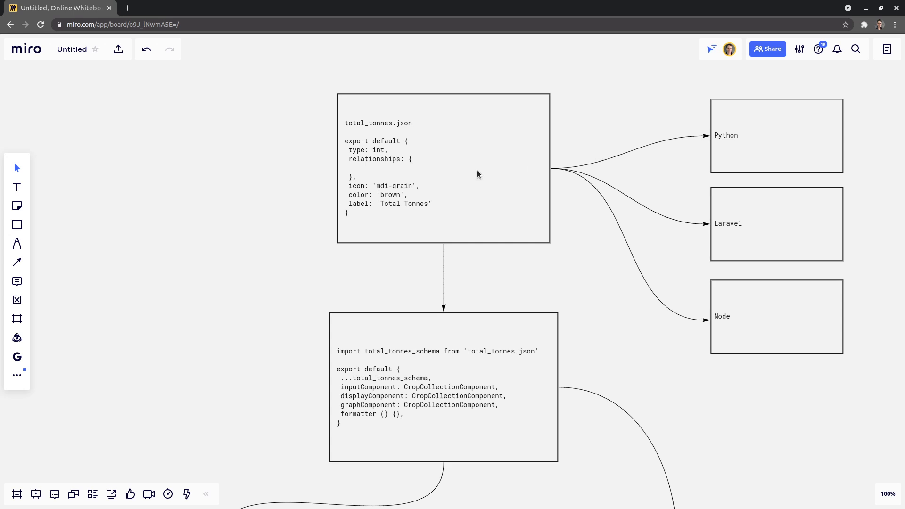
pyautogui.moveTo(764, 222)
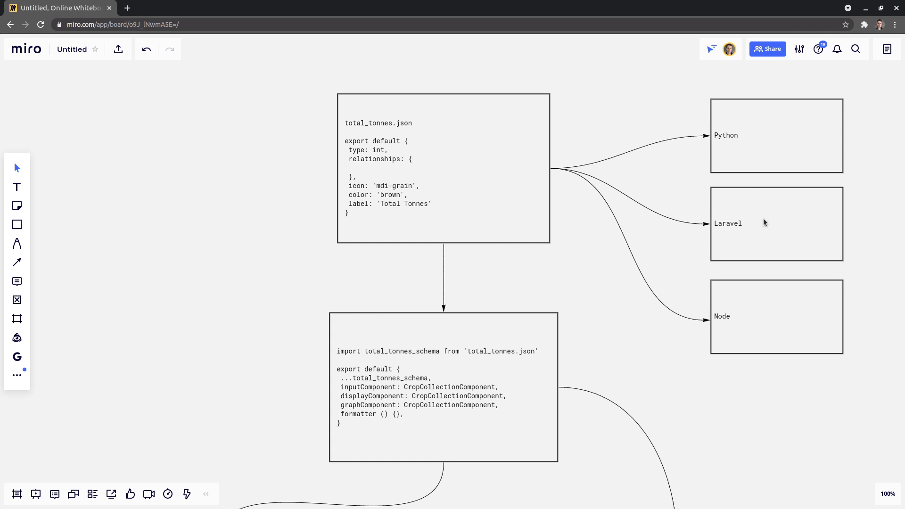
pyautogui.moveTo(458, 167)
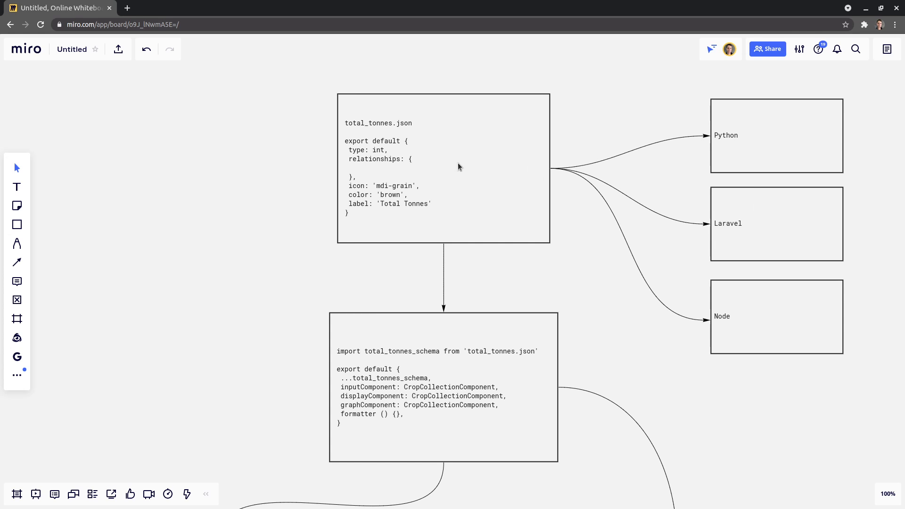
pyautogui.moveTo(440, 175)
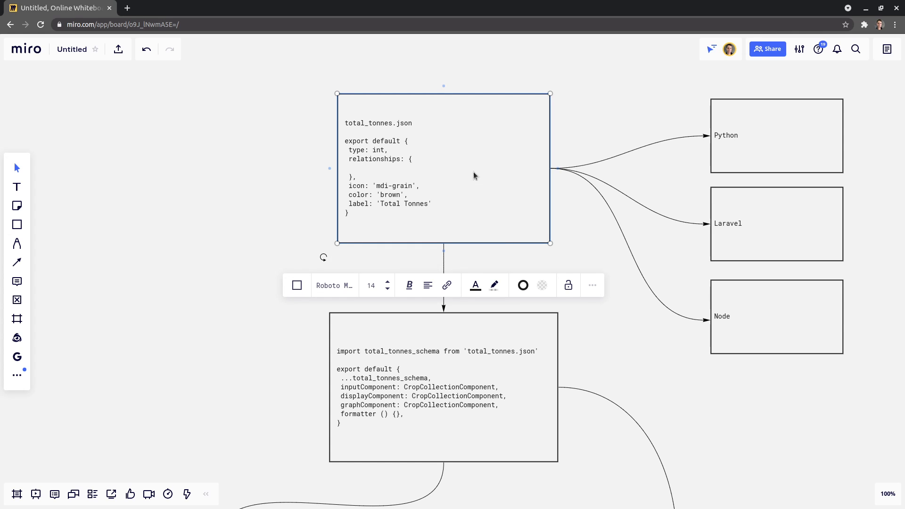
pyautogui.moveTo(541, 175)
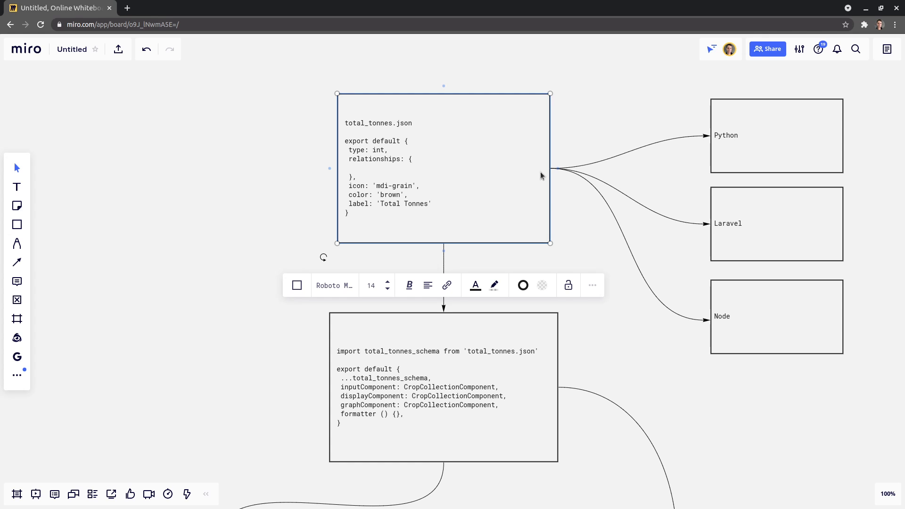
pyautogui.moveTo(400, 270)
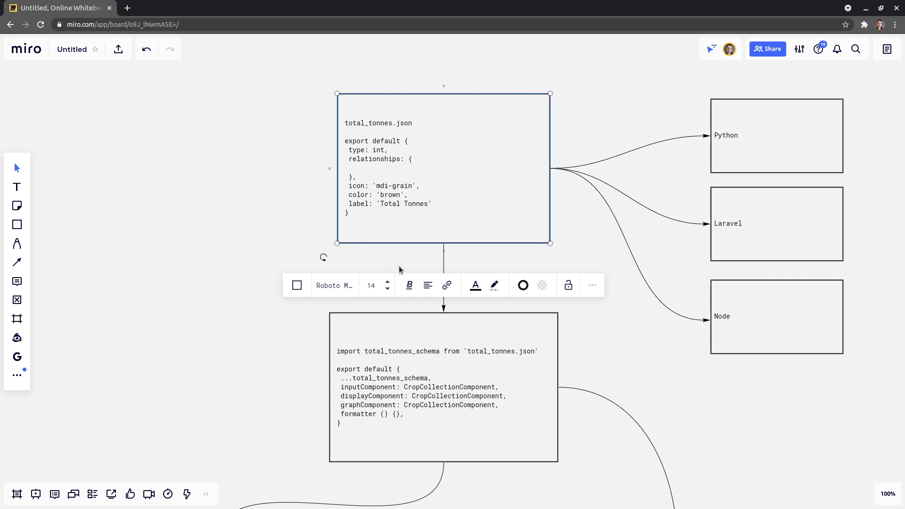
pyautogui.moveTo(687, 122)
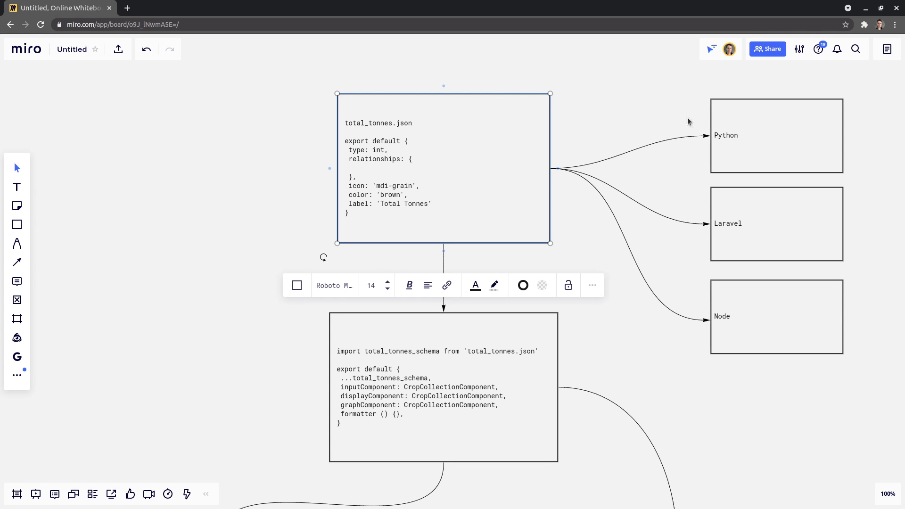
pyautogui.moveTo(773, 194)
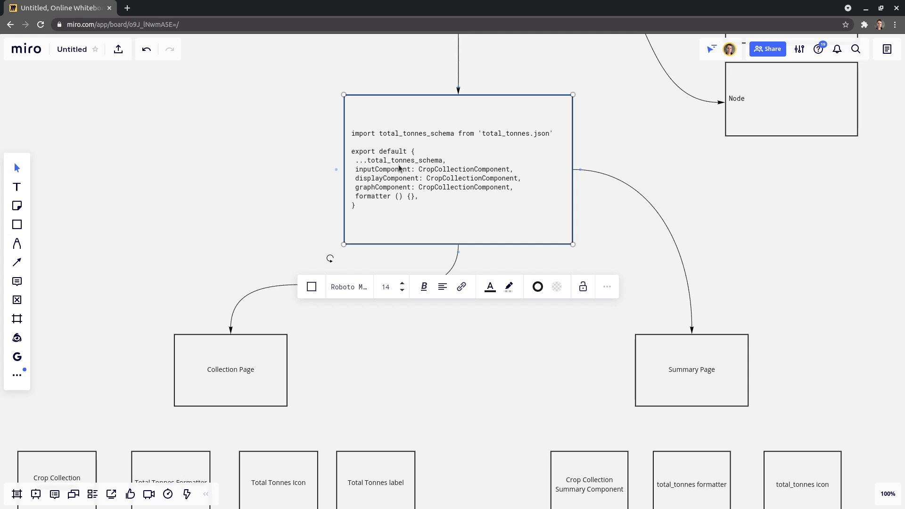
pyautogui.click(270, 194)
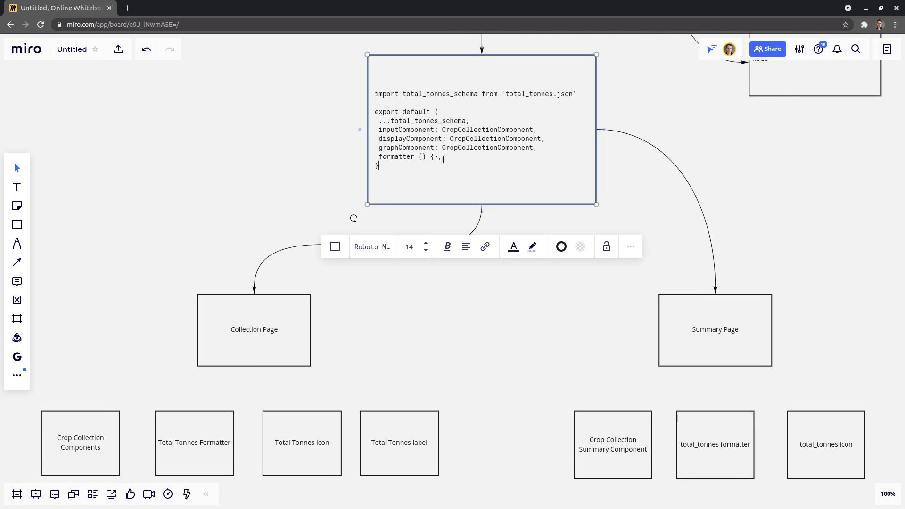
pyautogui.moveTo(379, 129); pyautogui.dragTo(441, 157)
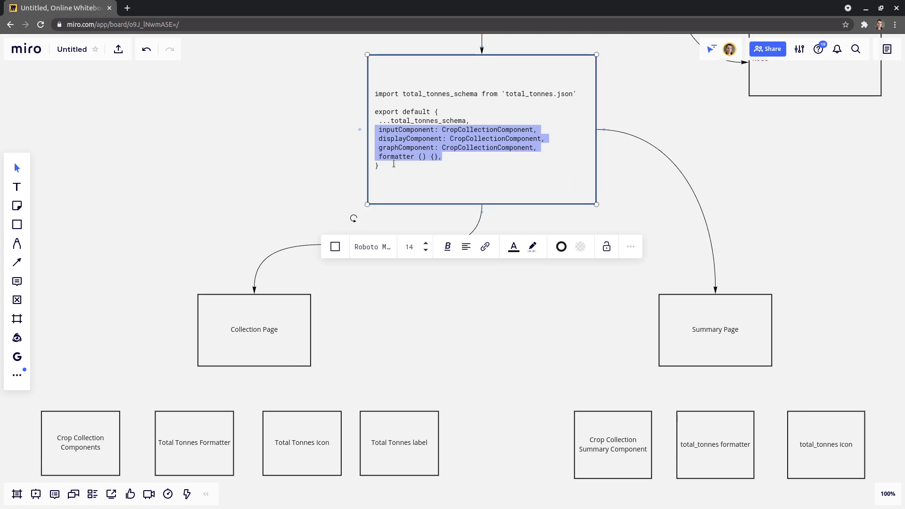
pyautogui.click(463, 312)
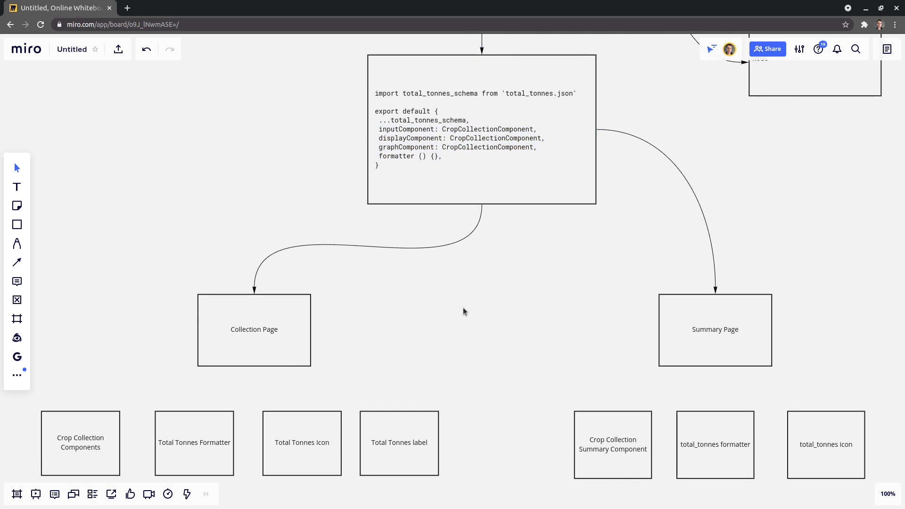